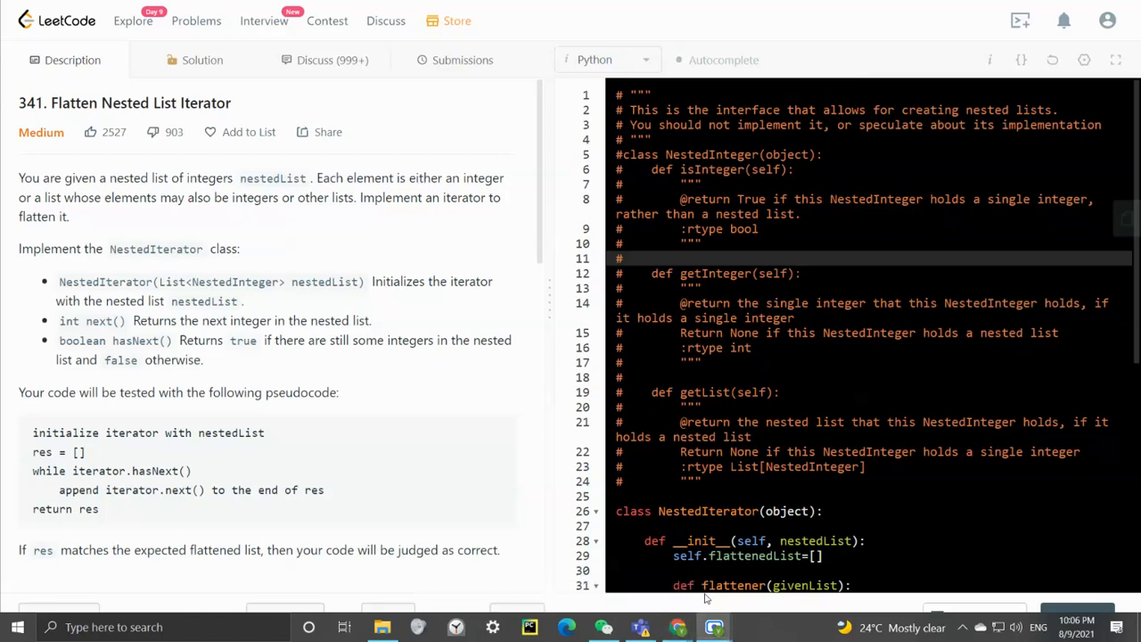
{"action": "mouse_move", "coordinate": [754, 591]}
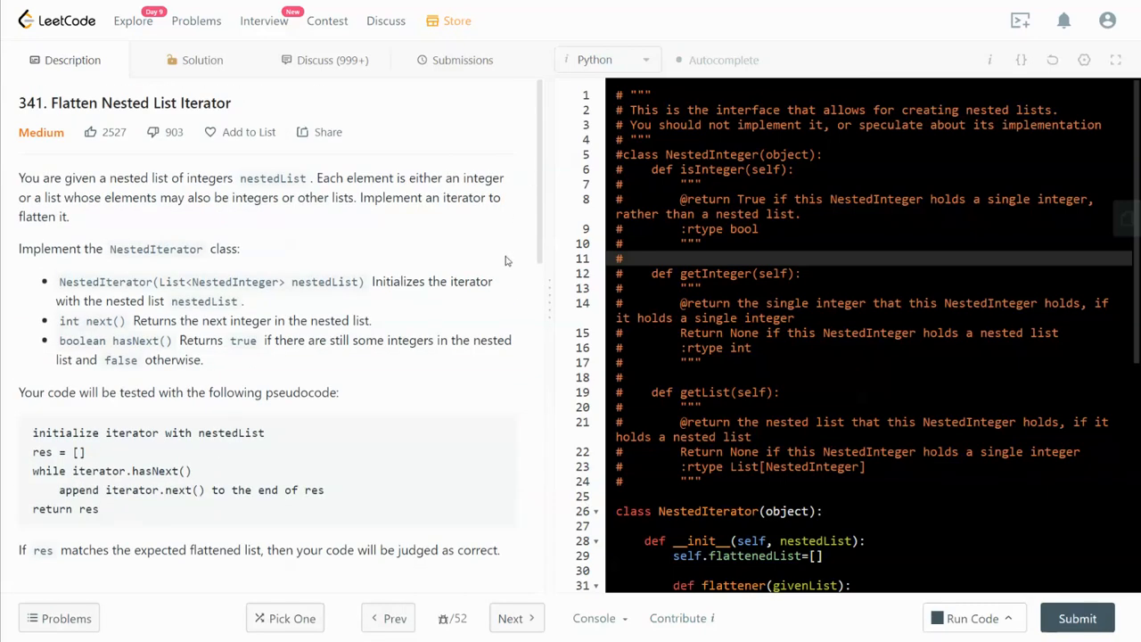
{"action": "mouse_move", "coordinate": [500, 268]}
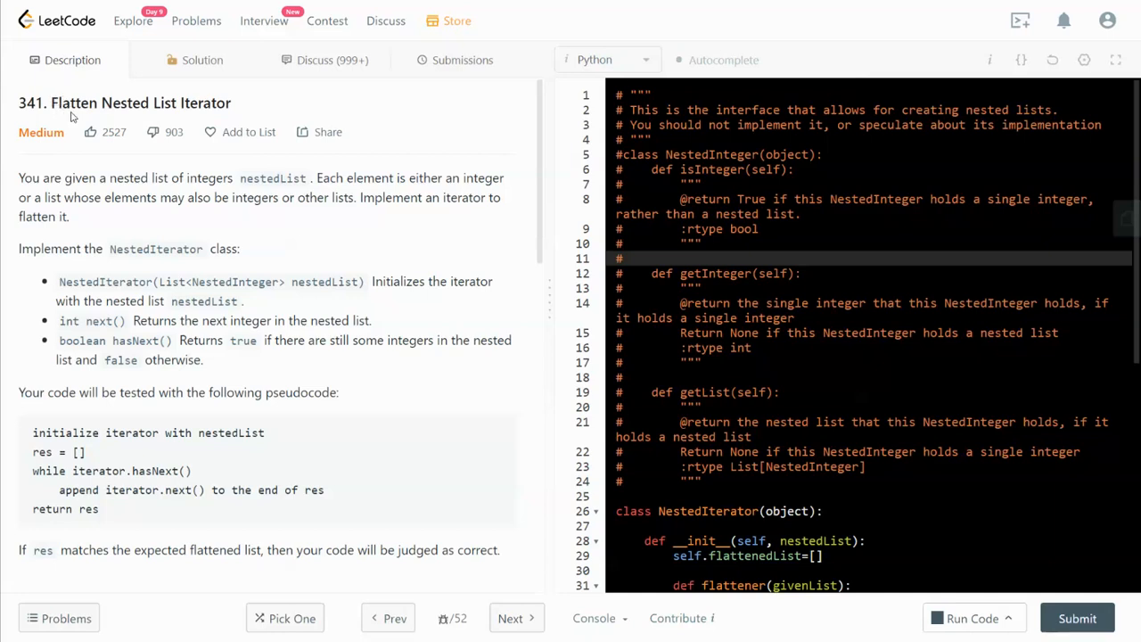
{"action": "mouse_move", "coordinate": [164, 120]}
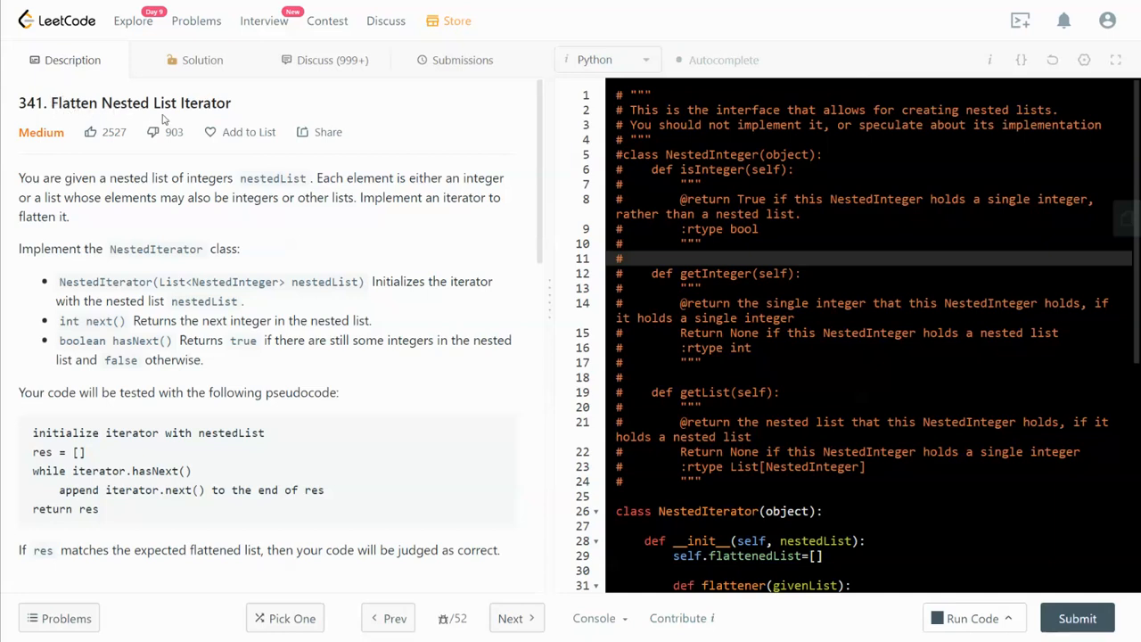
Highlight 'Iterator' in the problem title and the integer 2 in Example 1's input.
{"action": "double_click", "coordinate": [205, 102]}
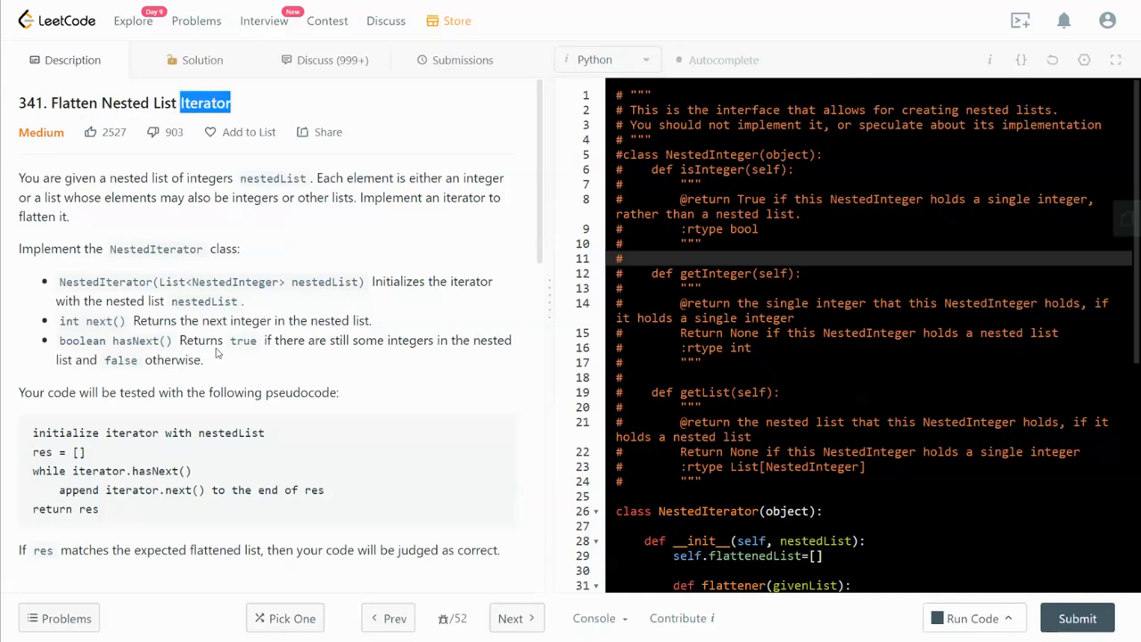
{"action": "scroll", "scroll_direction": "down", "scroll_amount": 3}
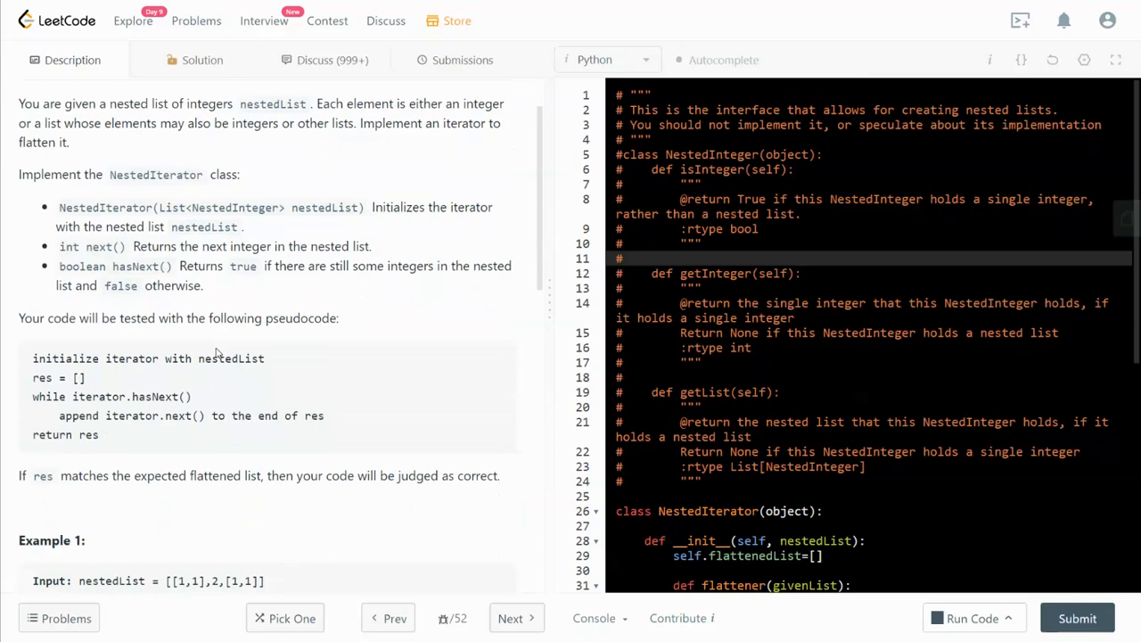
{"action": "scroll", "scroll_direction": "down", "scroll_amount": 3}
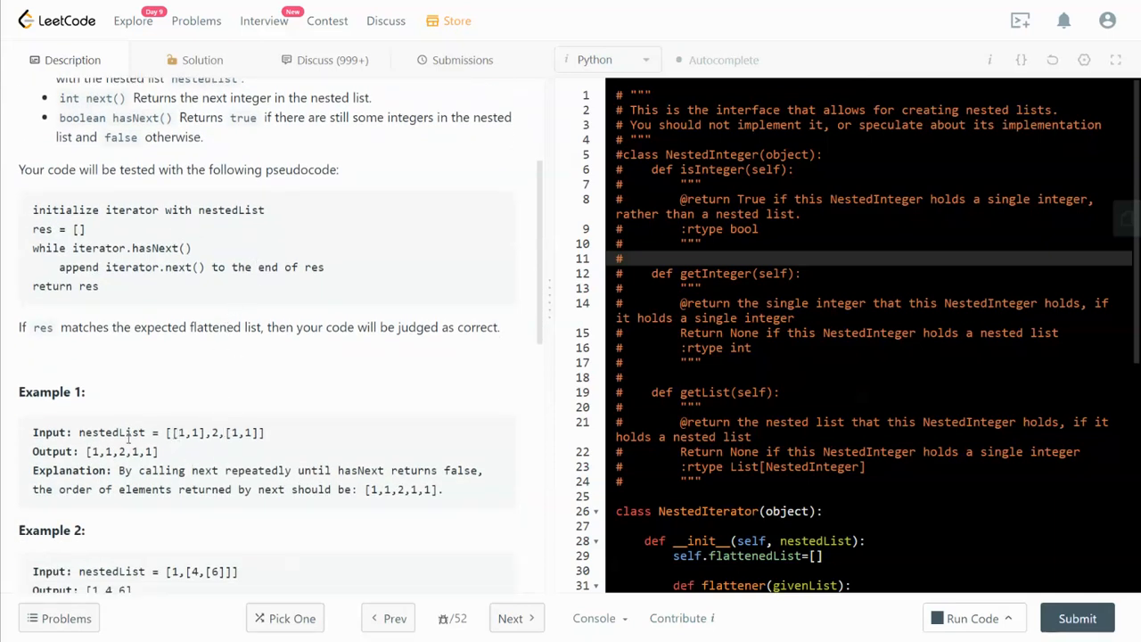
{"action": "left_click_drag", "start_coordinate": [169, 432], "coordinate": [220, 432]}
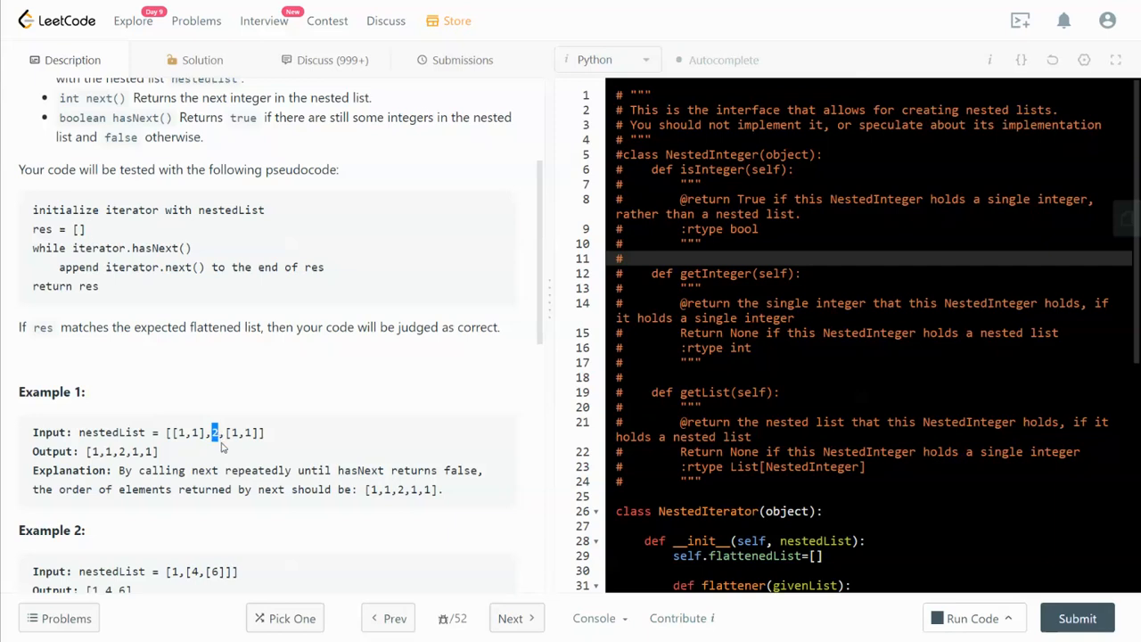
Highlight nestedList in Example 2, then scroll down to the constraints and Companies section.
{"action": "scroll", "scroll_direction": "down", "scroll_amount": 3}
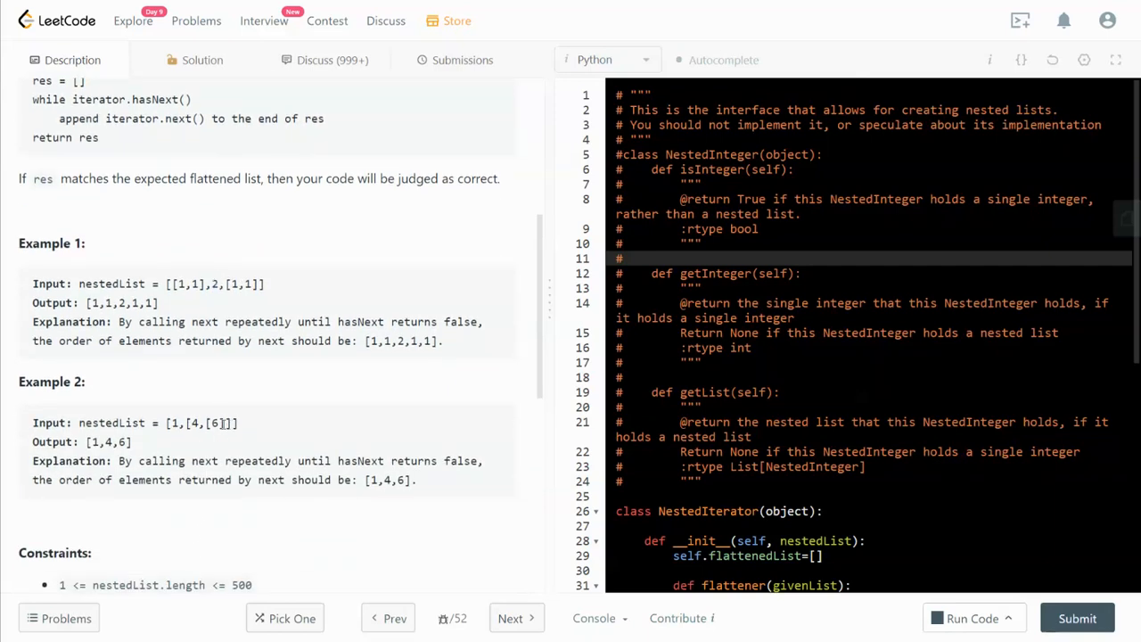
{"action": "double_click", "coordinate": [214, 423]}
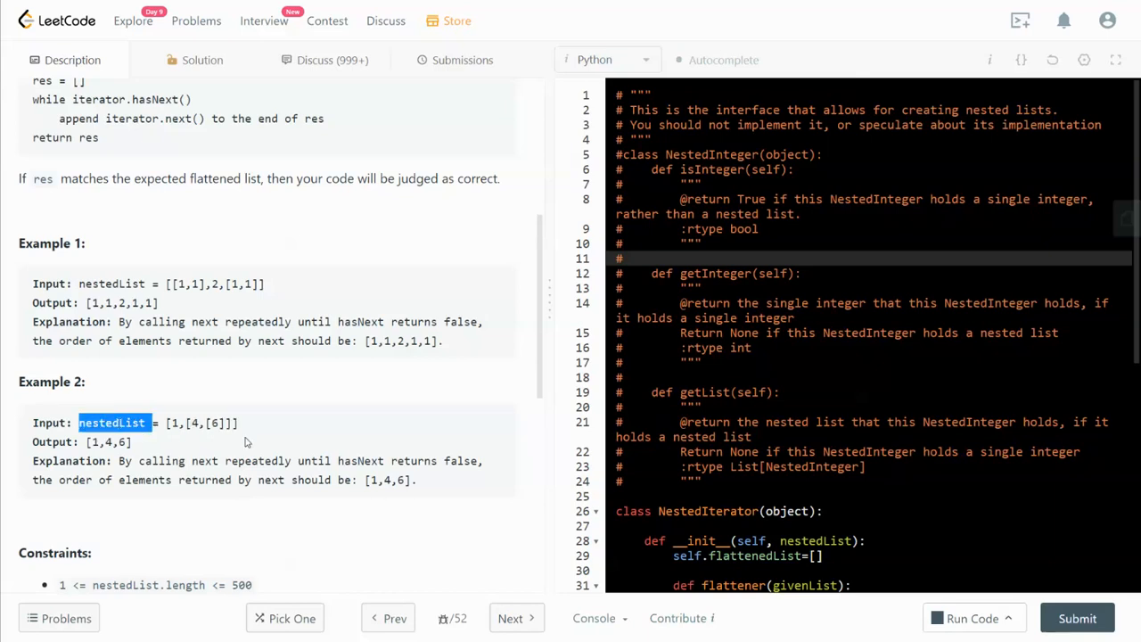
{"action": "mouse_move", "coordinate": [234, 443]}
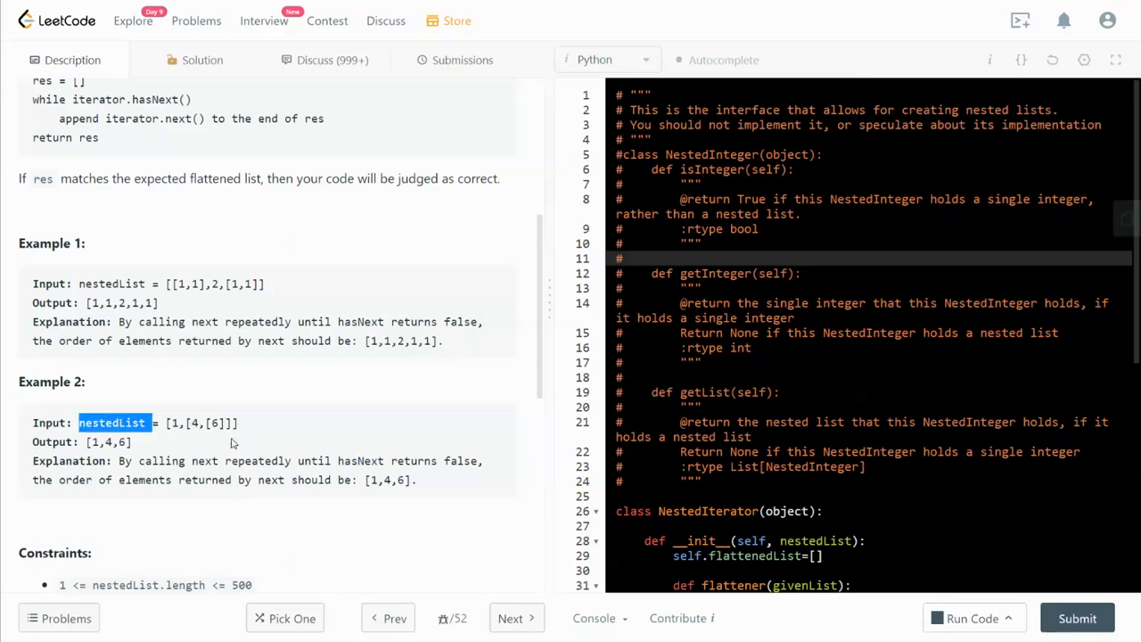
{"action": "mouse_move", "coordinate": [221, 399]}
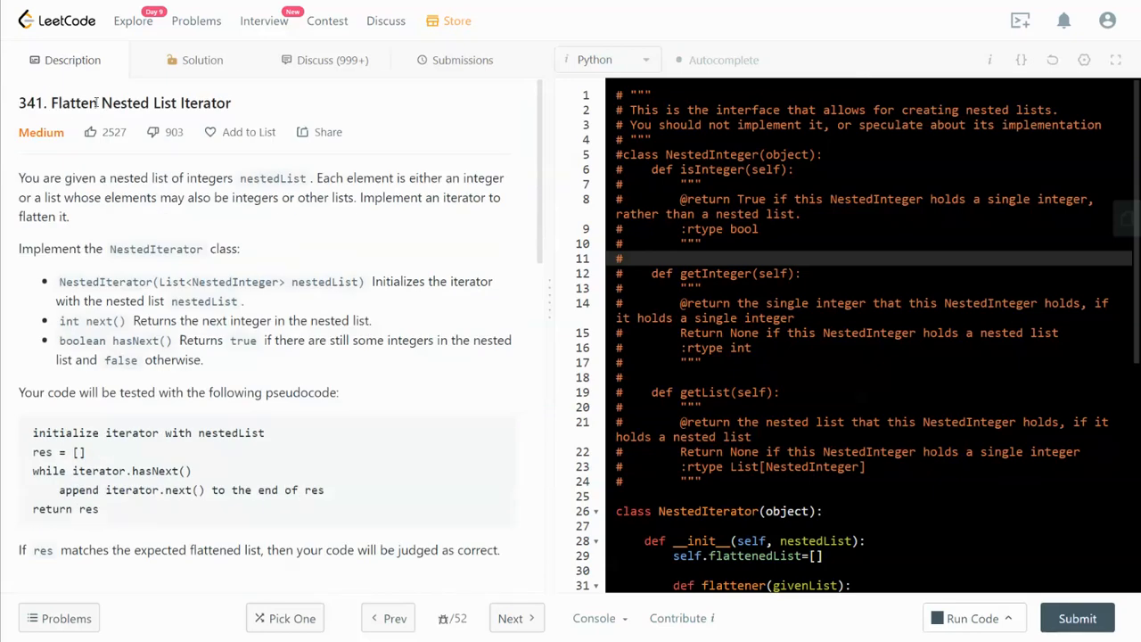
{"action": "scroll", "scroll_direction": "down", "scroll_amount": 3}
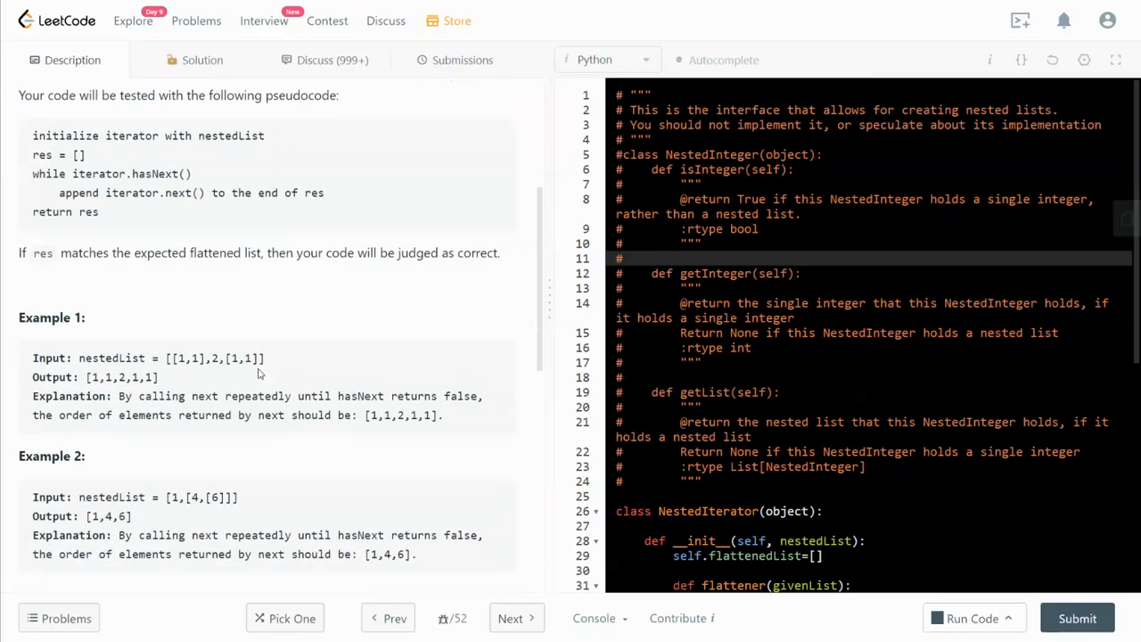
{"action": "mouse_move", "coordinate": [205, 508]}
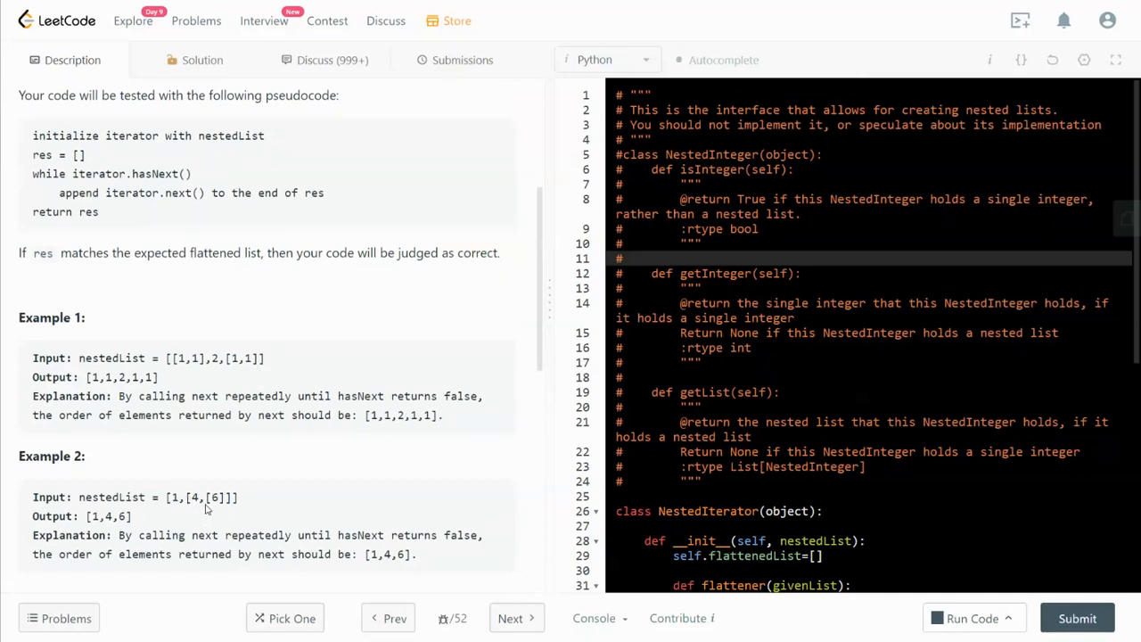
{"action": "mouse_move", "coordinate": [209, 509]}
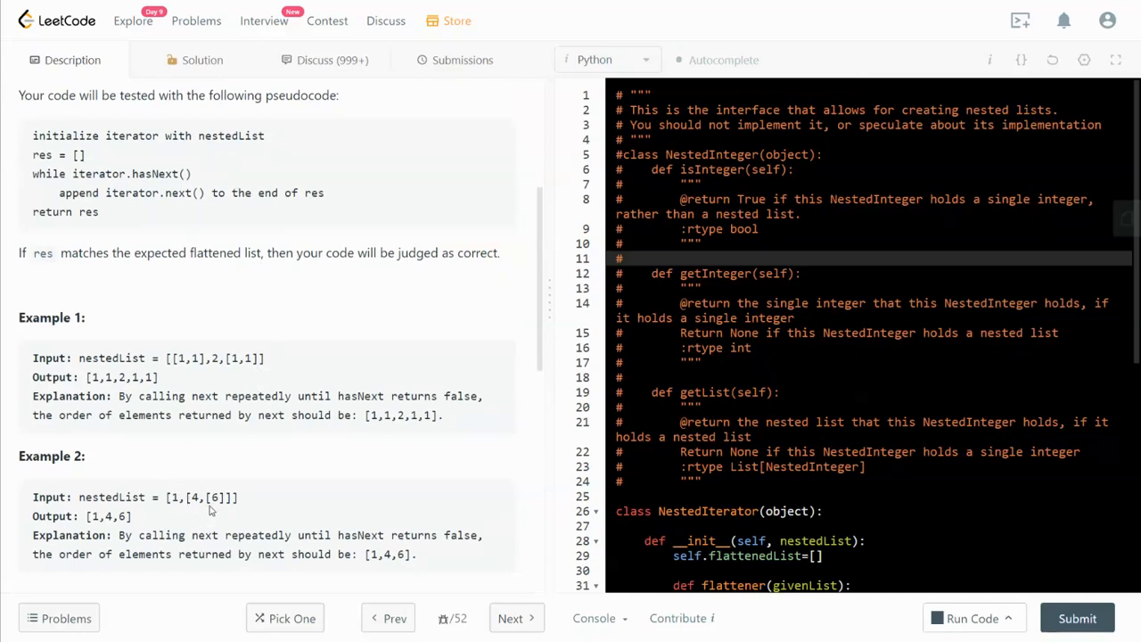
{"action": "mouse_move", "coordinate": [214, 510]}
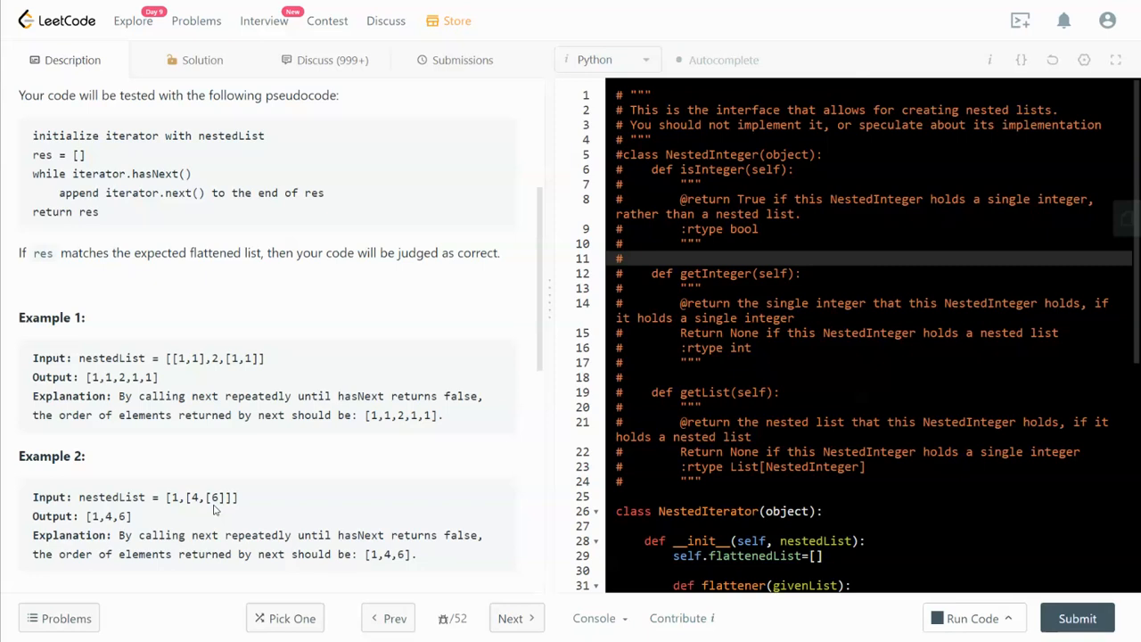
{"action": "mouse_move", "coordinate": [214, 508]}
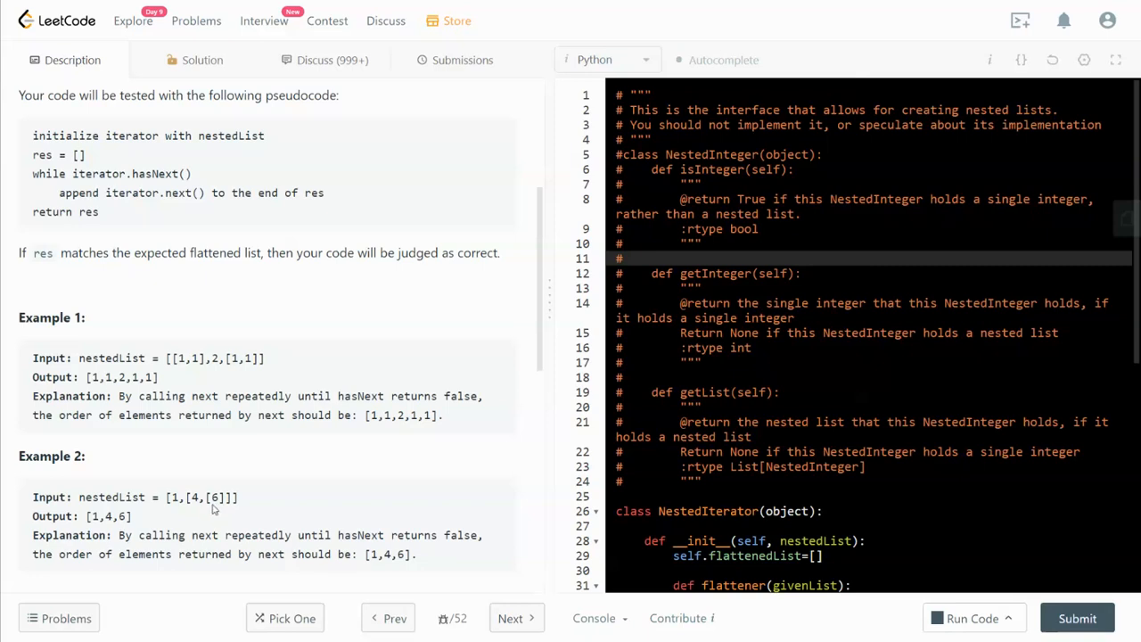
{"action": "mouse_move", "coordinate": [214, 509]}
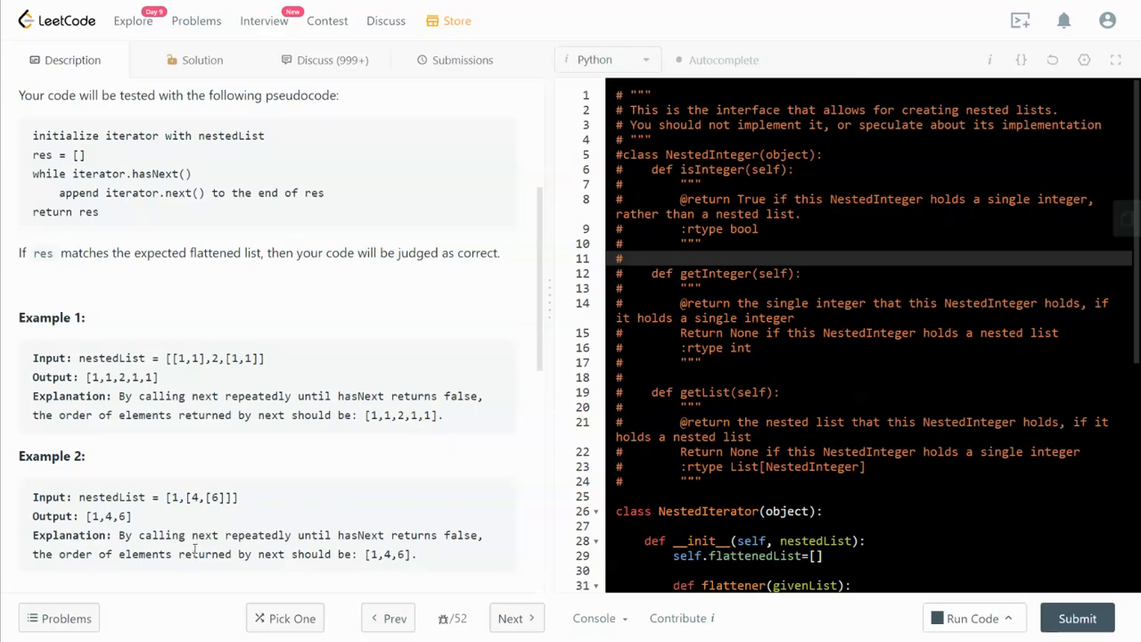
{"action": "scroll", "scroll_direction": "down", "scroll_amount": 3}
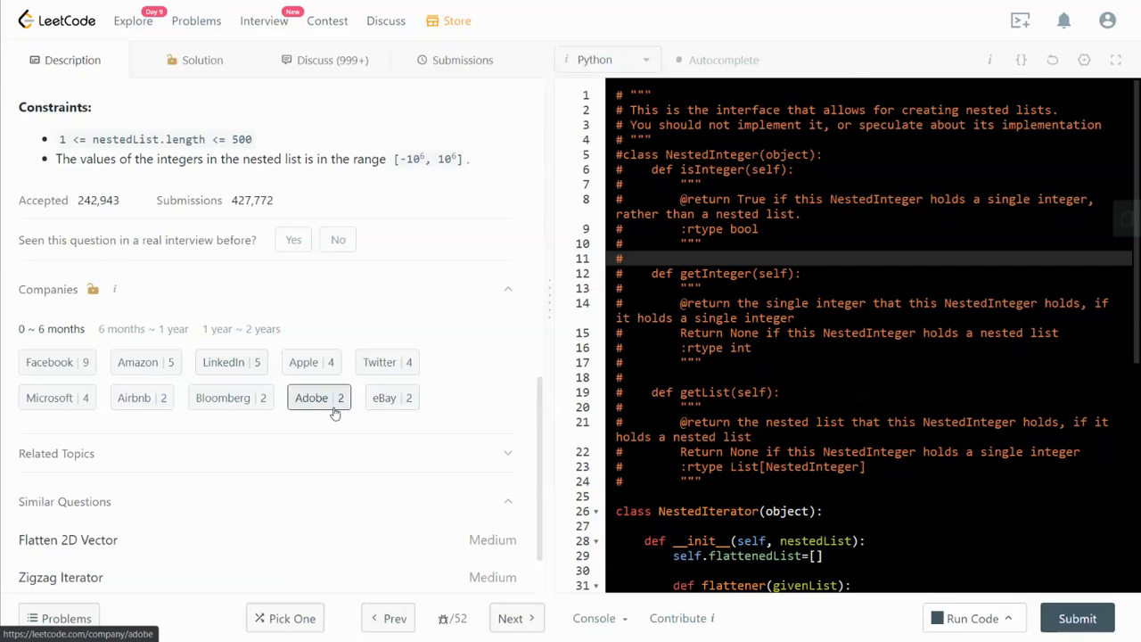
{"action": "mouse_move", "coordinate": [186, 441]}
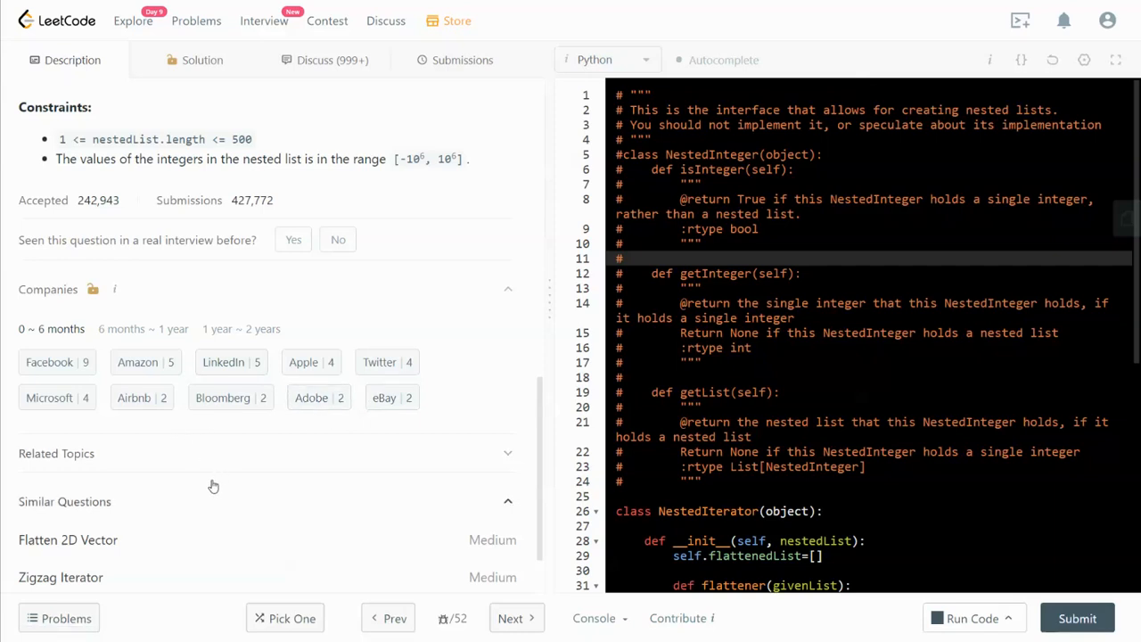
{"action": "mouse_move", "coordinate": [560, 334]}
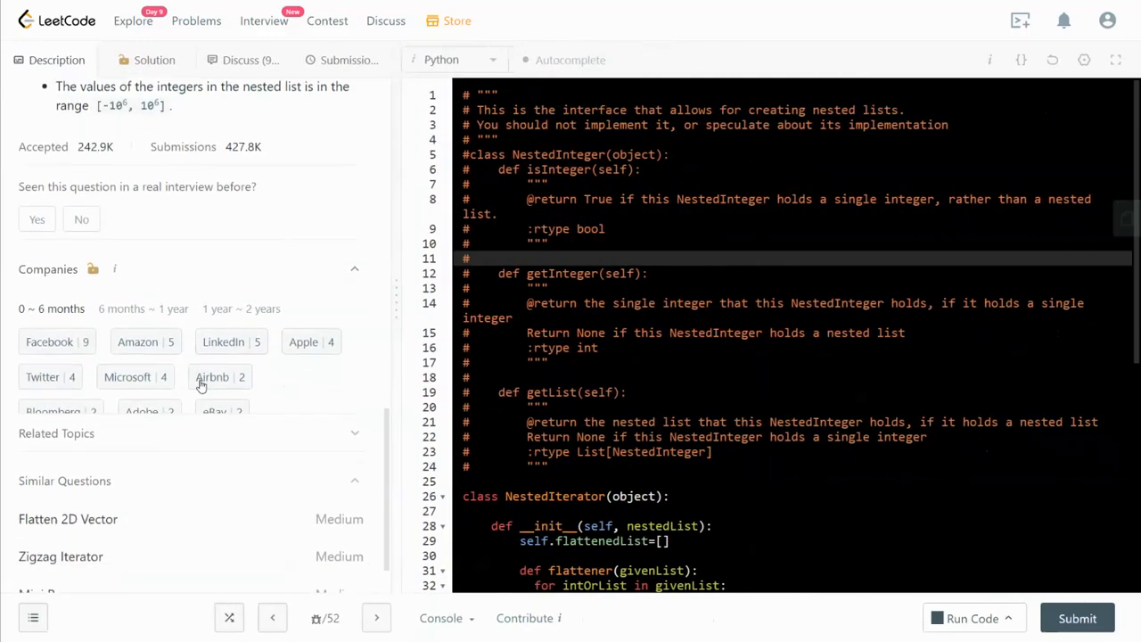
{"action": "scroll", "scroll_direction": "down", "scroll_amount": 3}
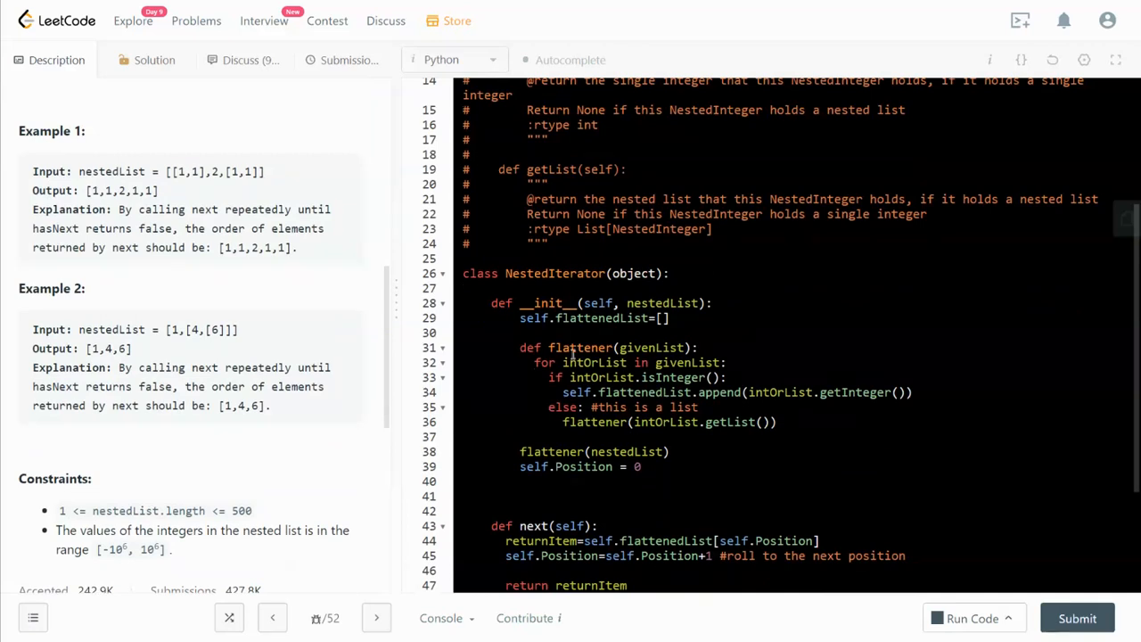
{"action": "mouse_move", "coordinate": [537, 303]}
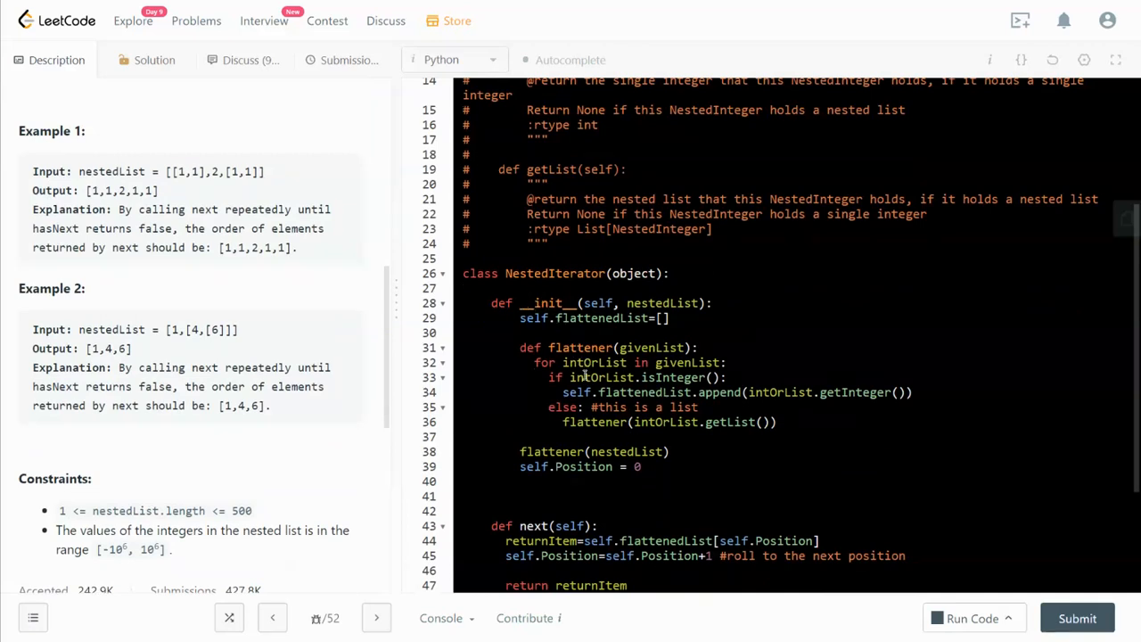
{"action": "scroll", "scroll_direction": "down", "scroll_amount": 3}
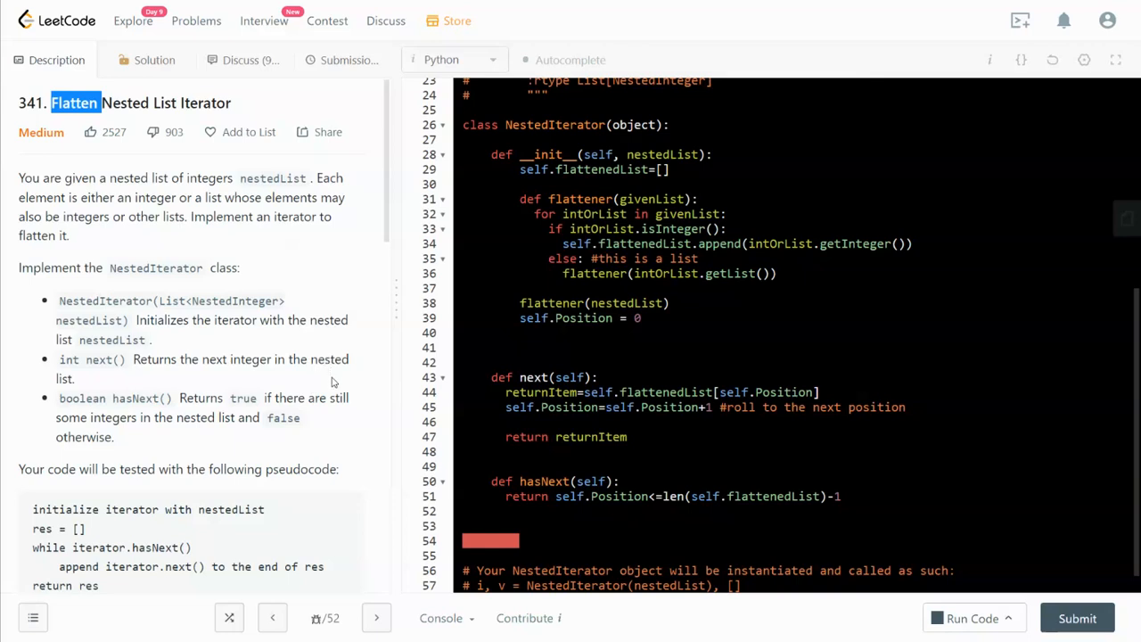
{"action": "mouse_move", "coordinate": [98, 392]}
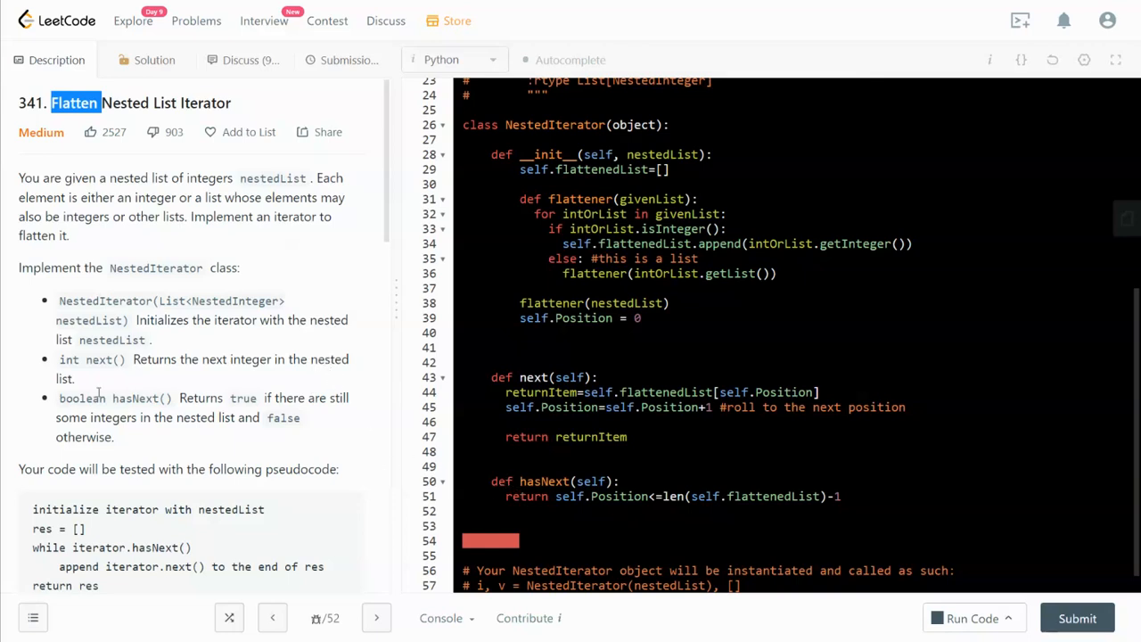
{"action": "mouse_move", "coordinate": [167, 402]}
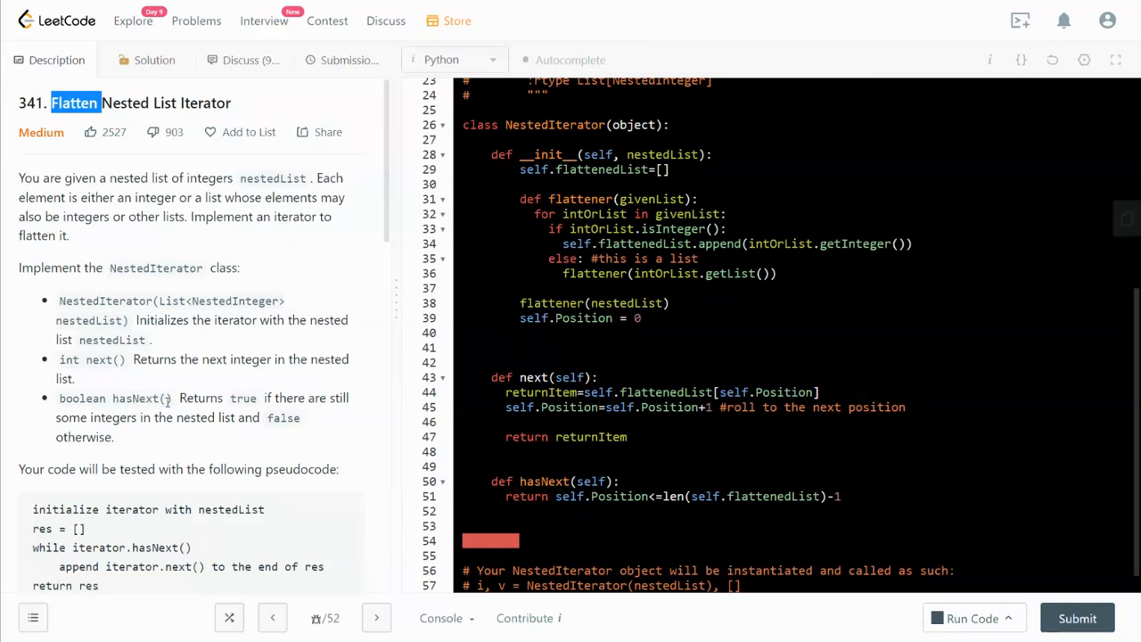
{"action": "mouse_move", "coordinate": [93, 423]}
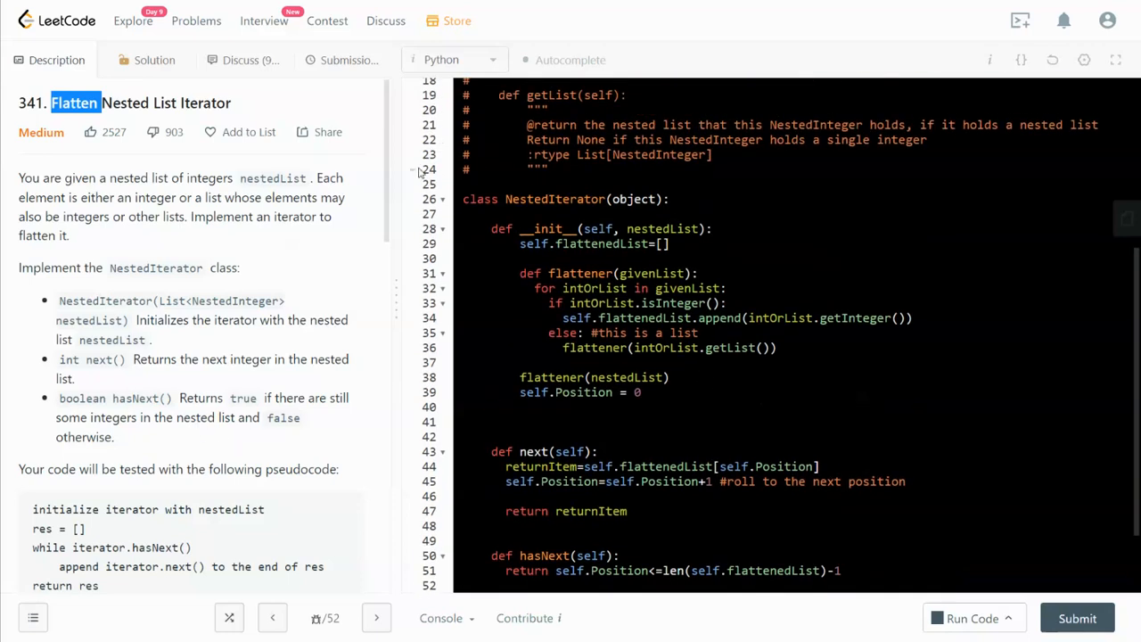
{"action": "scroll", "scroll_direction": "up", "scroll_amount": 3}
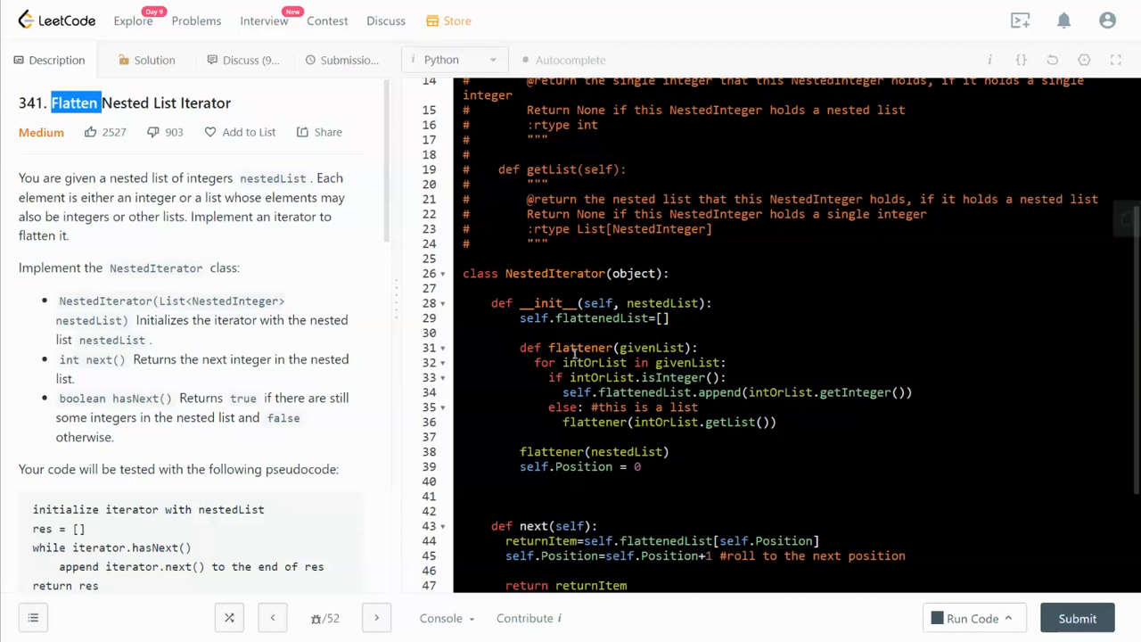
{"action": "double_click", "coordinate": [579, 348]}
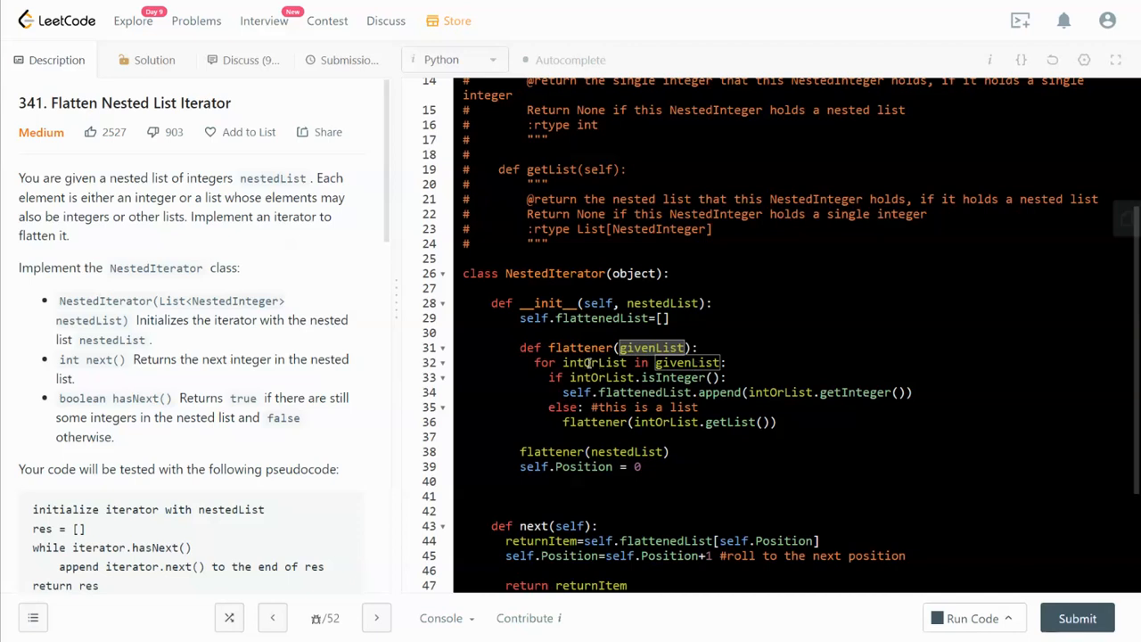
{"action": "left_click", "coordinate": [589, 362]}
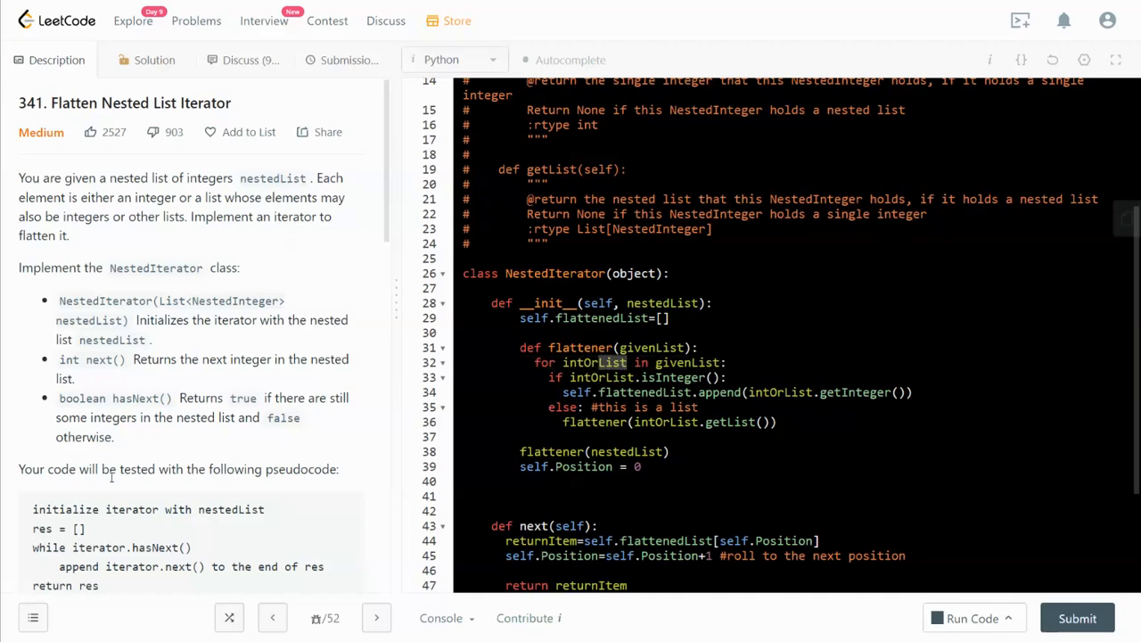
{"action": "scroll", "scroll_direction": "down", "scroll_amount": 3}
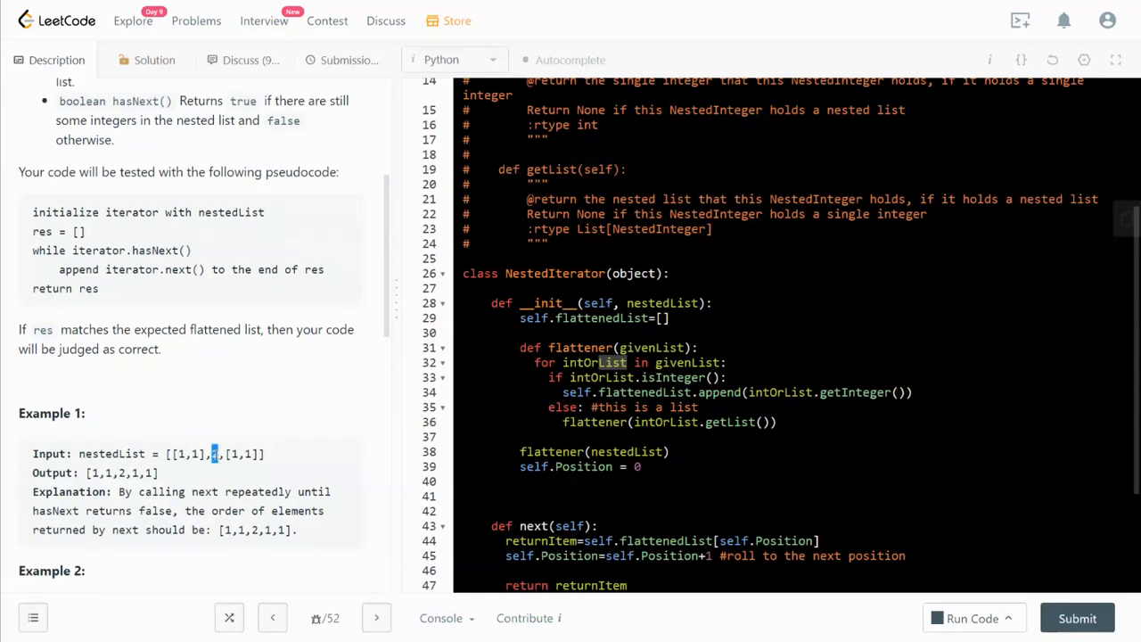
{"action": "scroll", "scroll_direction": "down", "scroll_amount": 3}
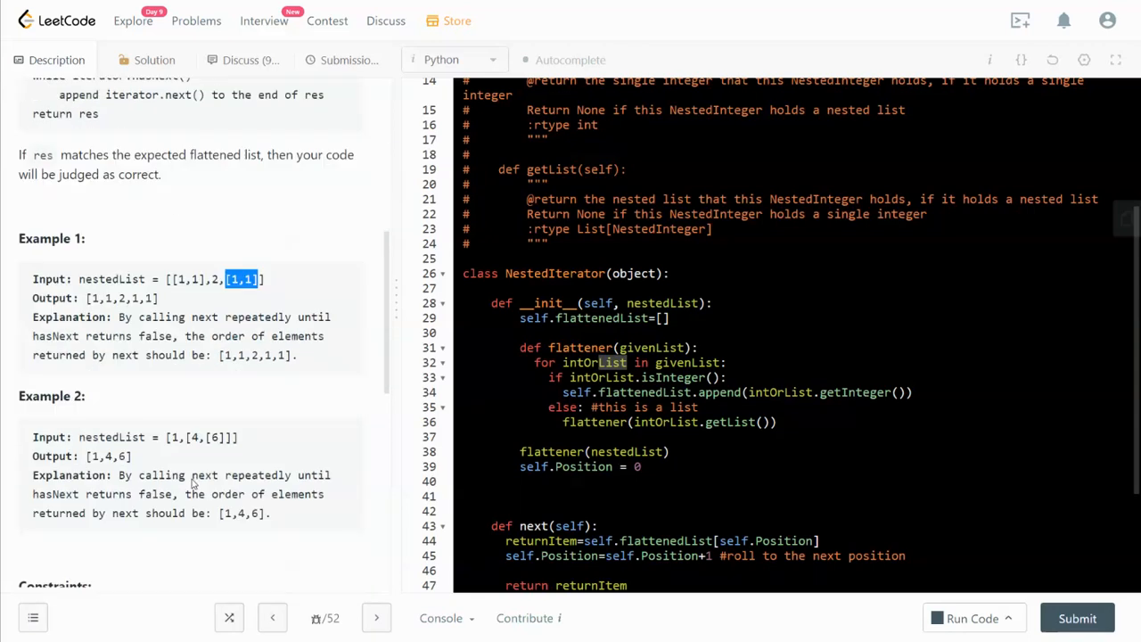
{"action": "scroll", "scroll_direction": "down", "scroll_amount": 3}
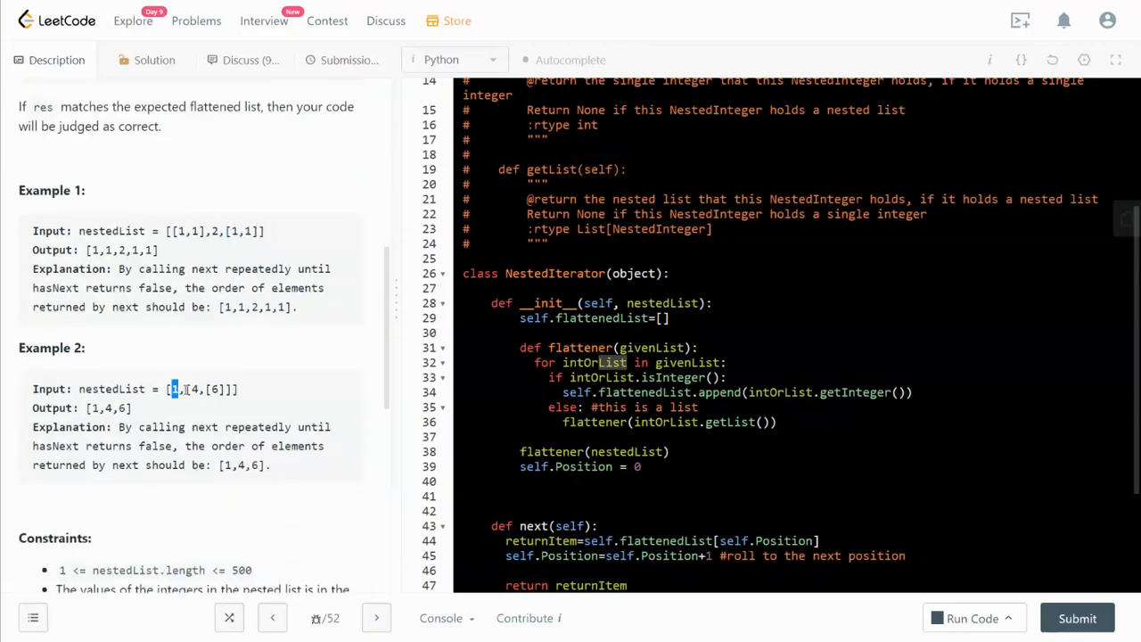
{"action": "left_click_drag", "start_coordinate": [175, 389], "coordinate": [230, 389]}
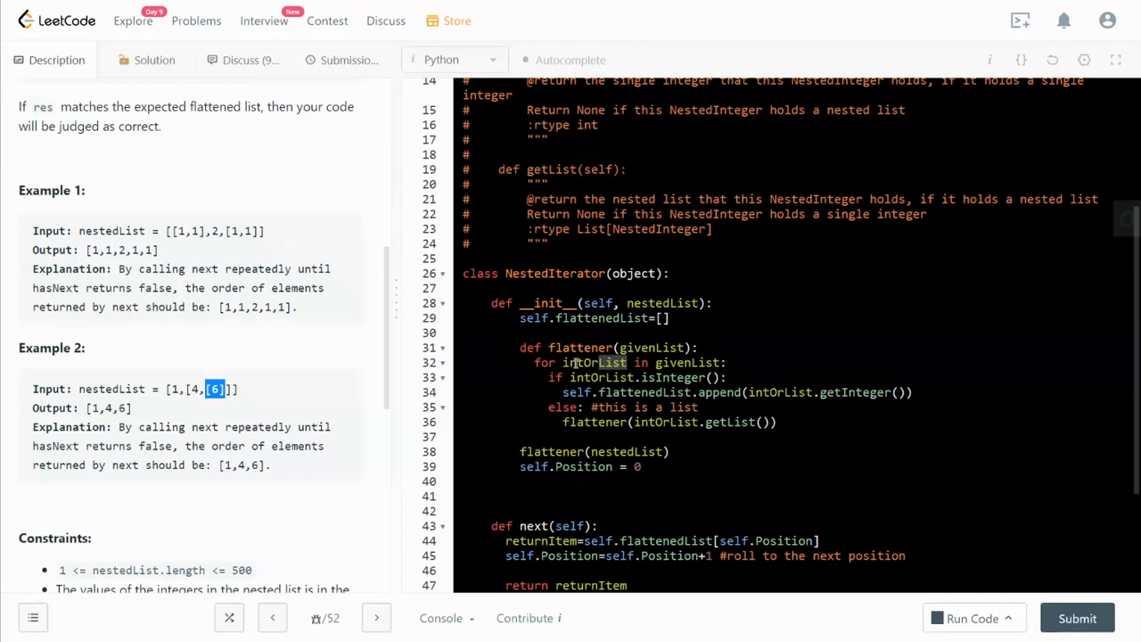
{"action": "double_click", "coordinate": [594, 362]}
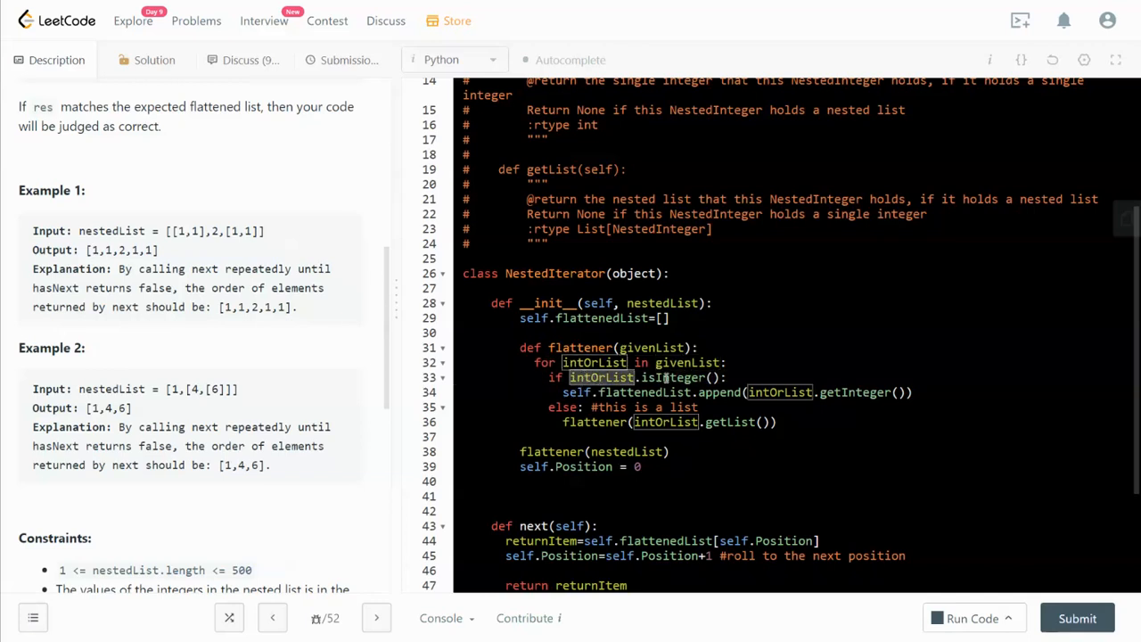
{"action": "mouse_move", "coordinate": [851, 399]}
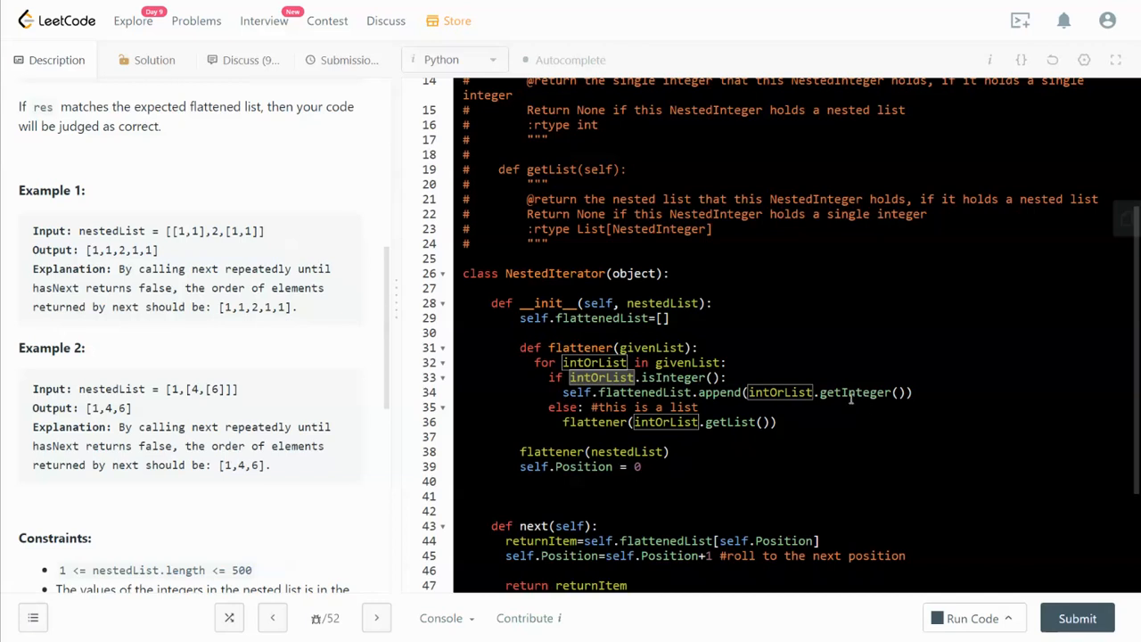
{"action": "mouse_move", "coordinate": [863, 394]}
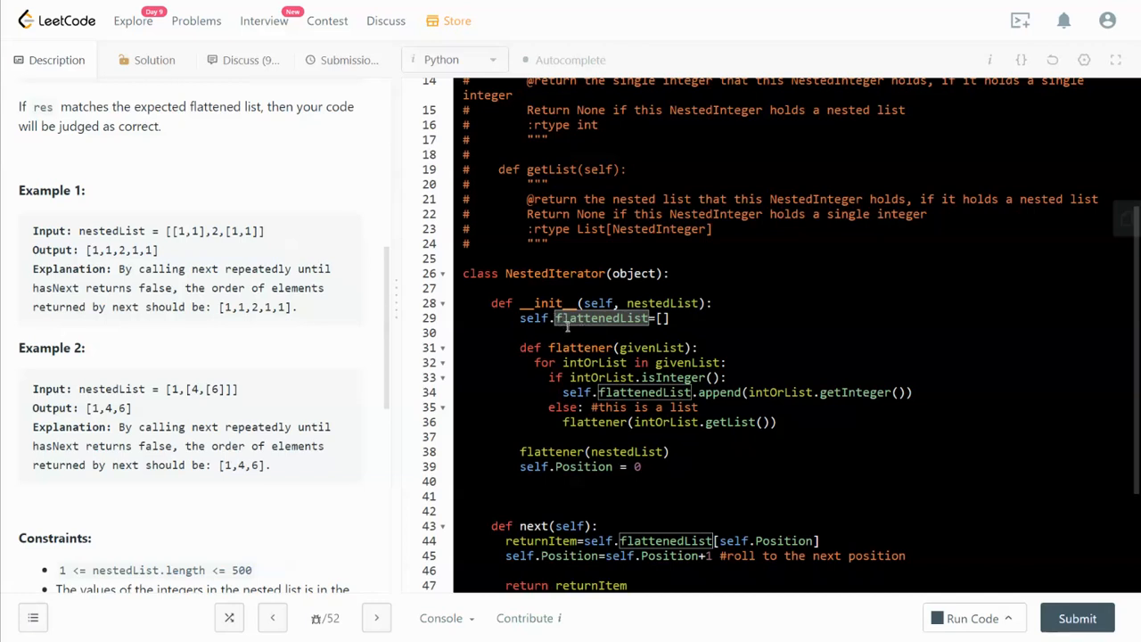
{"action": "mouse_move", "coordinate": [600, 283]}
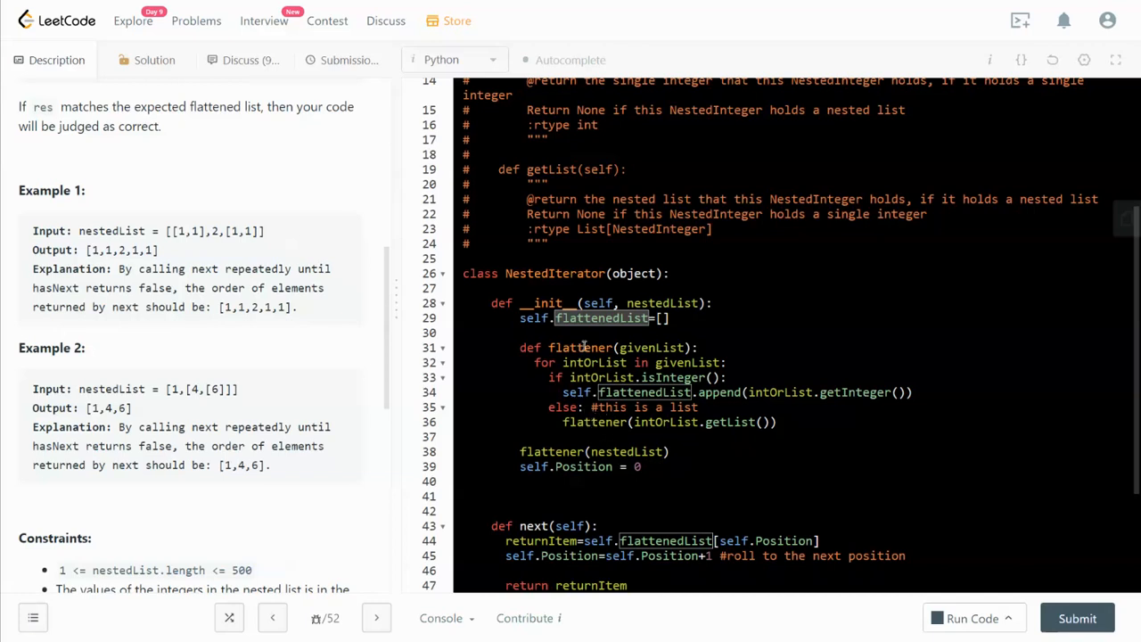
{"action": "mouse_move", "coordinate": [646, 428]}
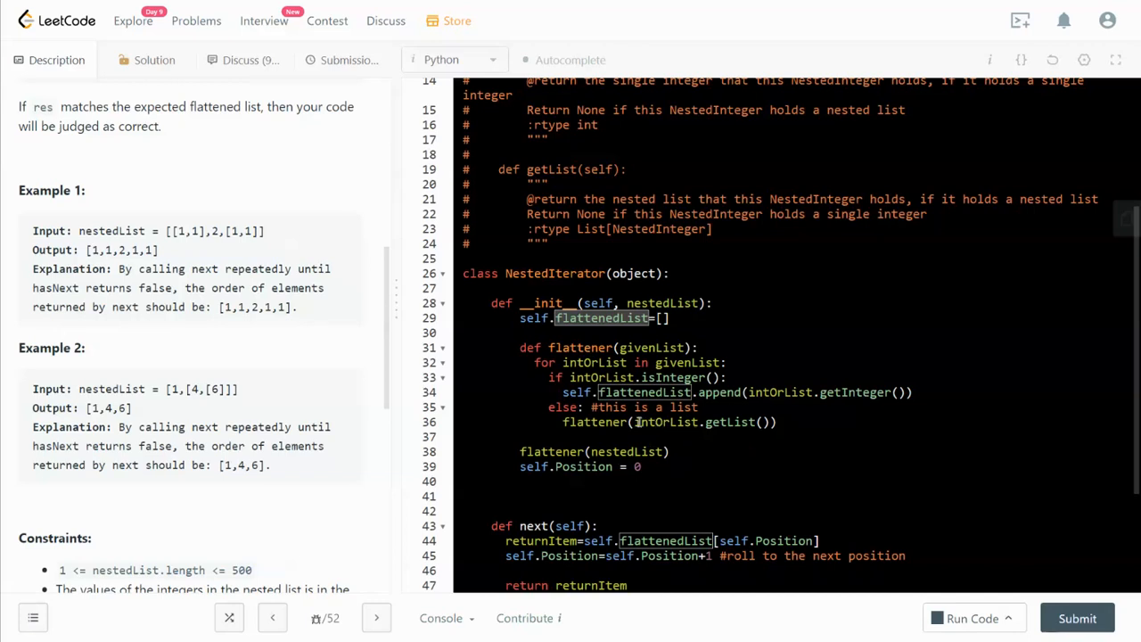
{"action": "mouse_move", "coordinate": [655, 414]}
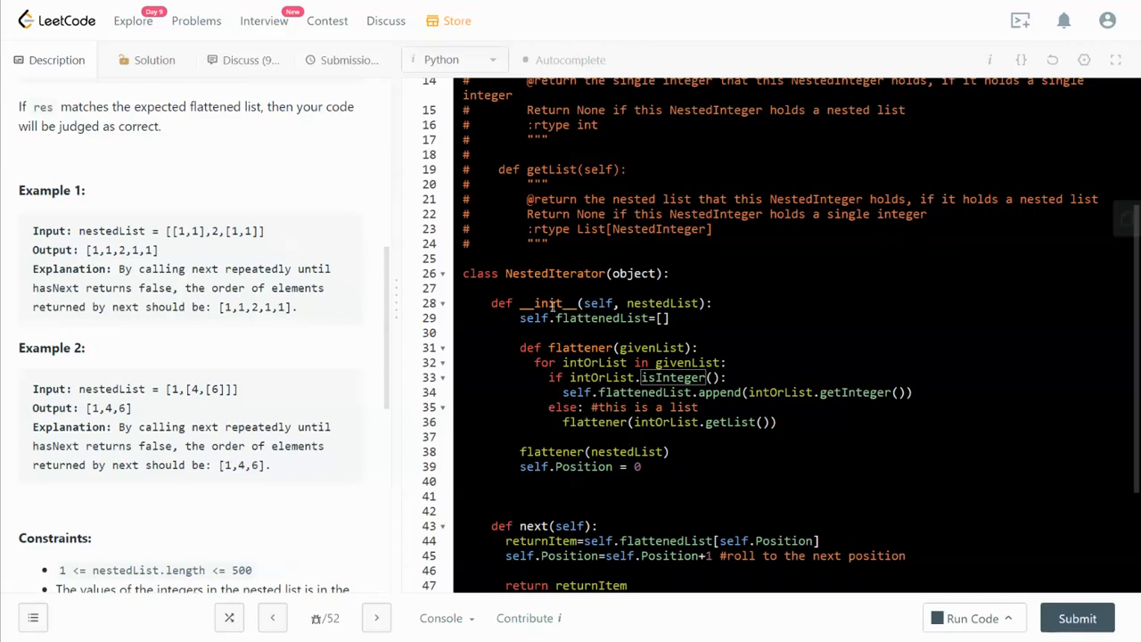
{"action": "mouse_move", "coordinate": [711, 416]}
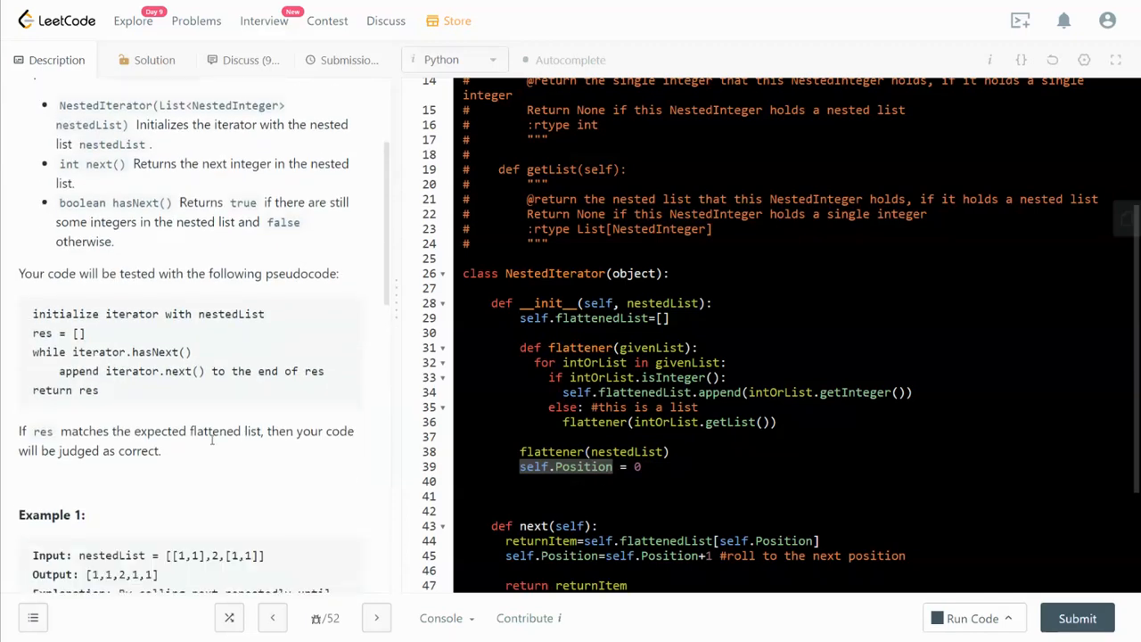
{"action": "scroll", "scroll_direction": "down", "scroll_amount": 3}
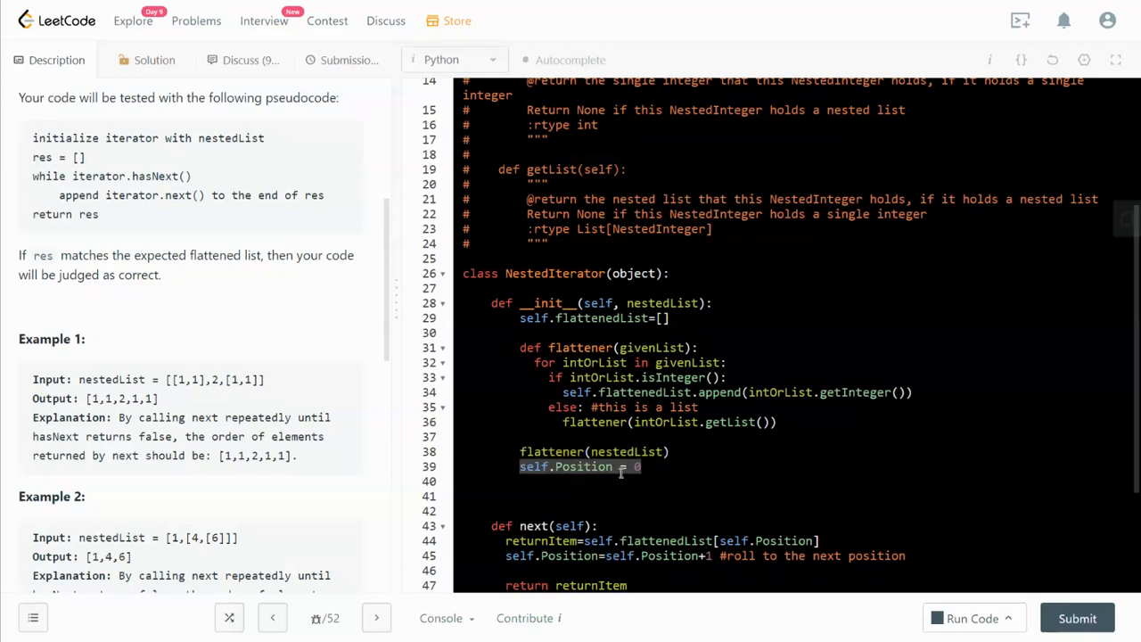
{"action": "scroll", "scroll_direction": "down", "scroll_amount": 3}
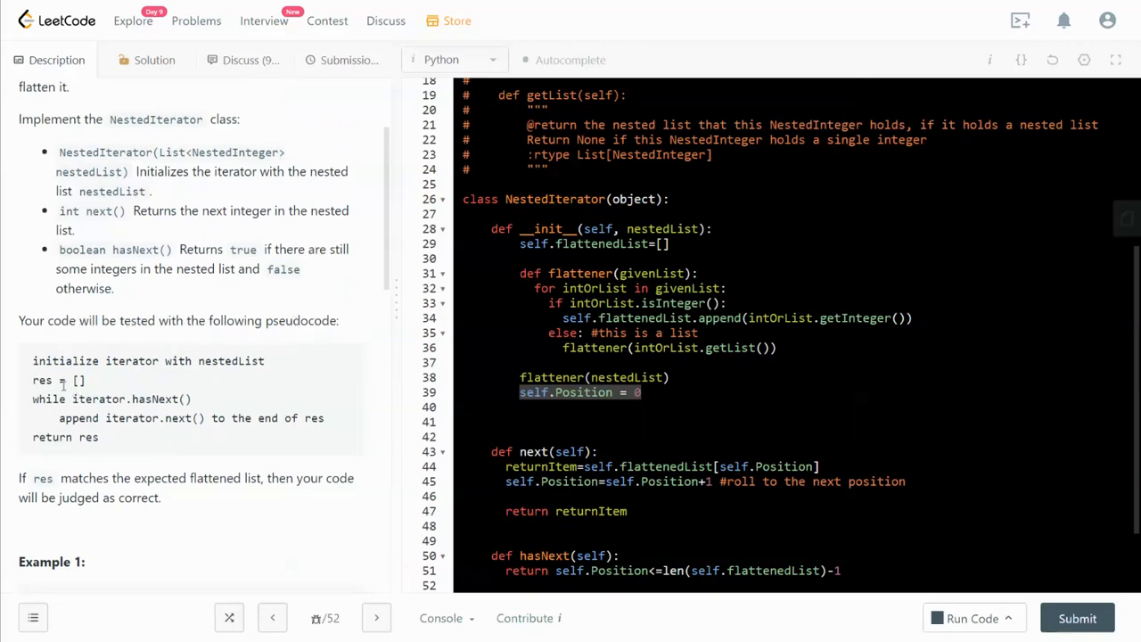
{"action": "double_click", "coordinate": [42, 380]}
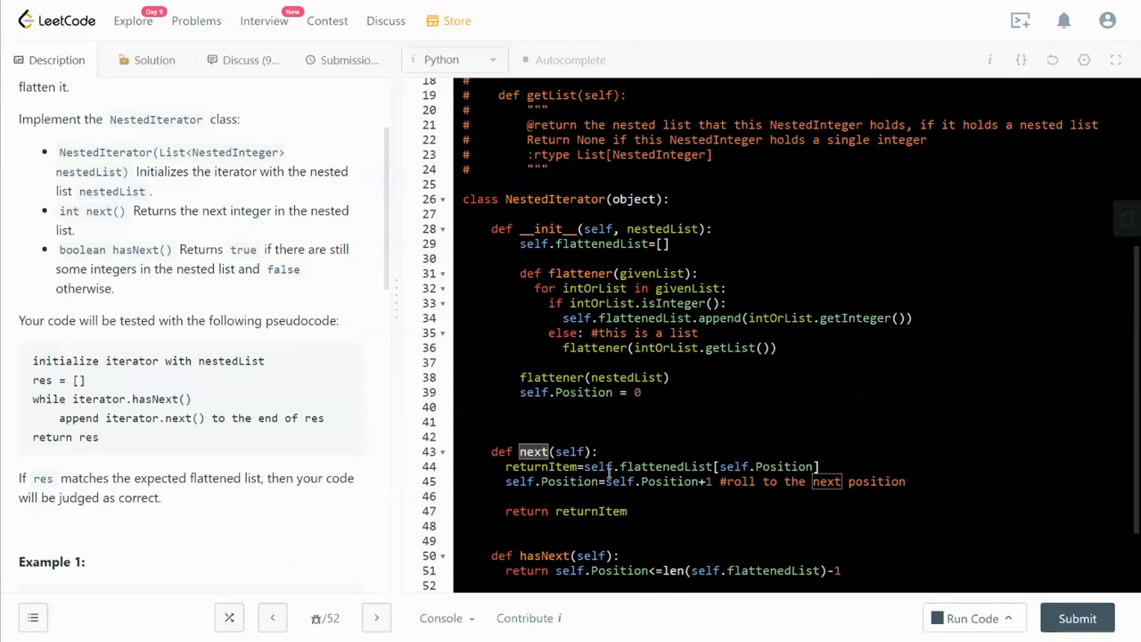
{"action": "double_click", "coordinate": [539, 467]}
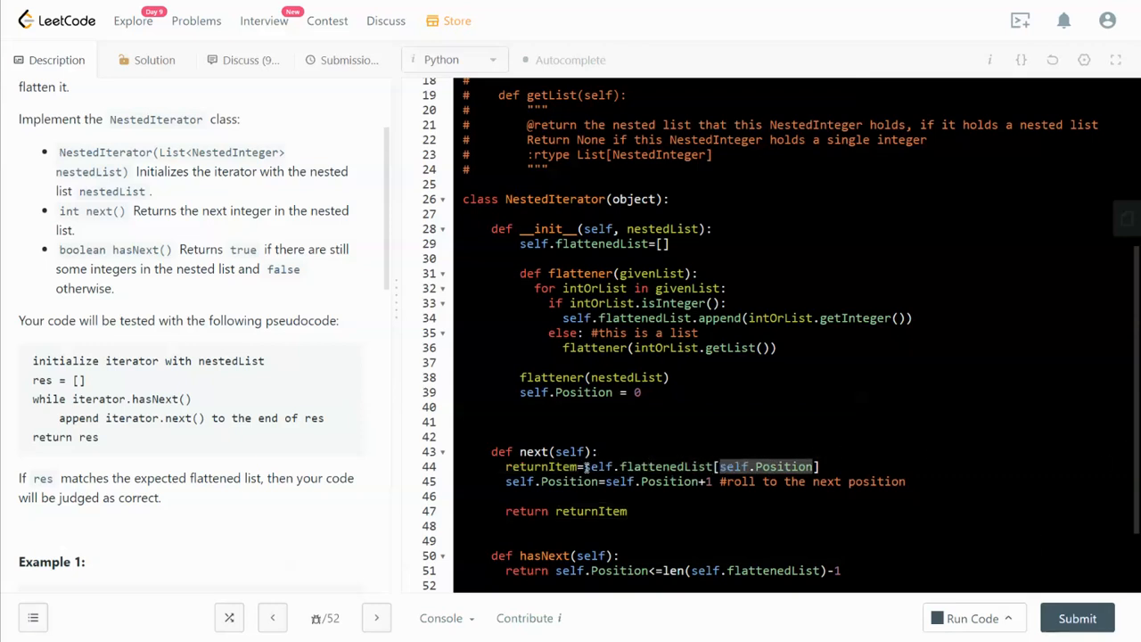
{"action": "double_click", "coordinate": [665, 466]}
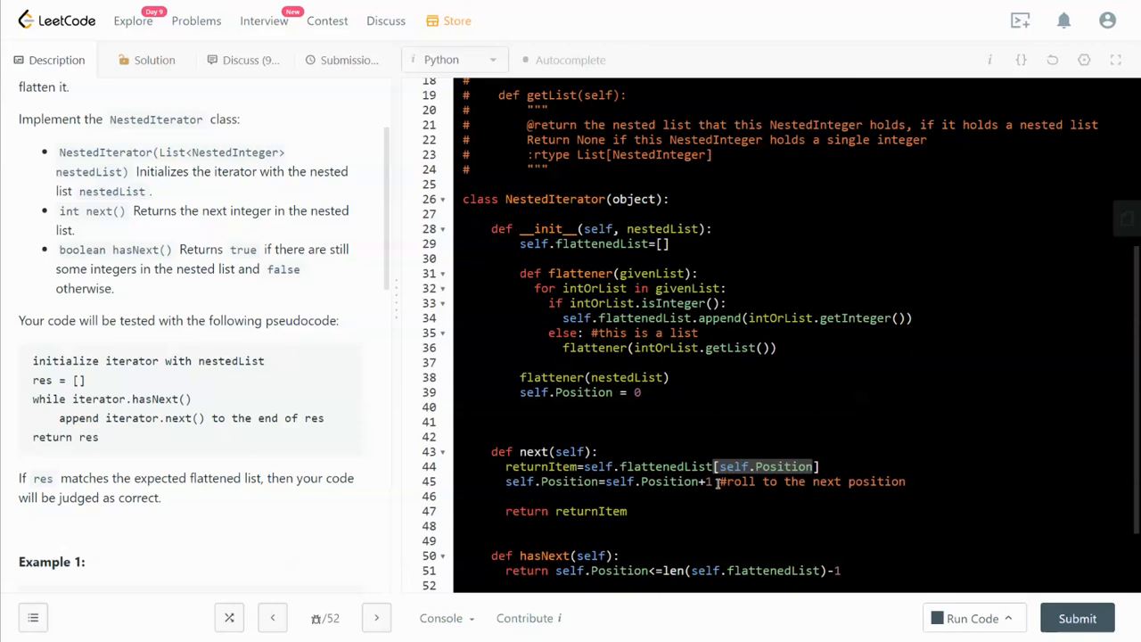
{"action": "double_click", "coordinate": [591, 511]}
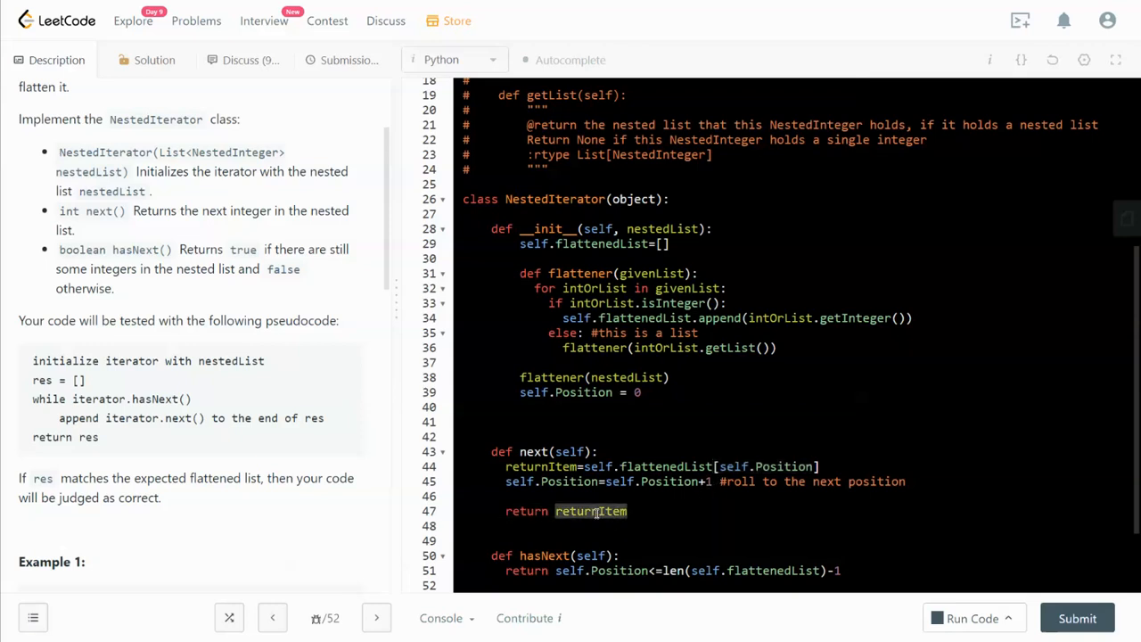
{"action": "double_click", "coordinate": [541, 466]}
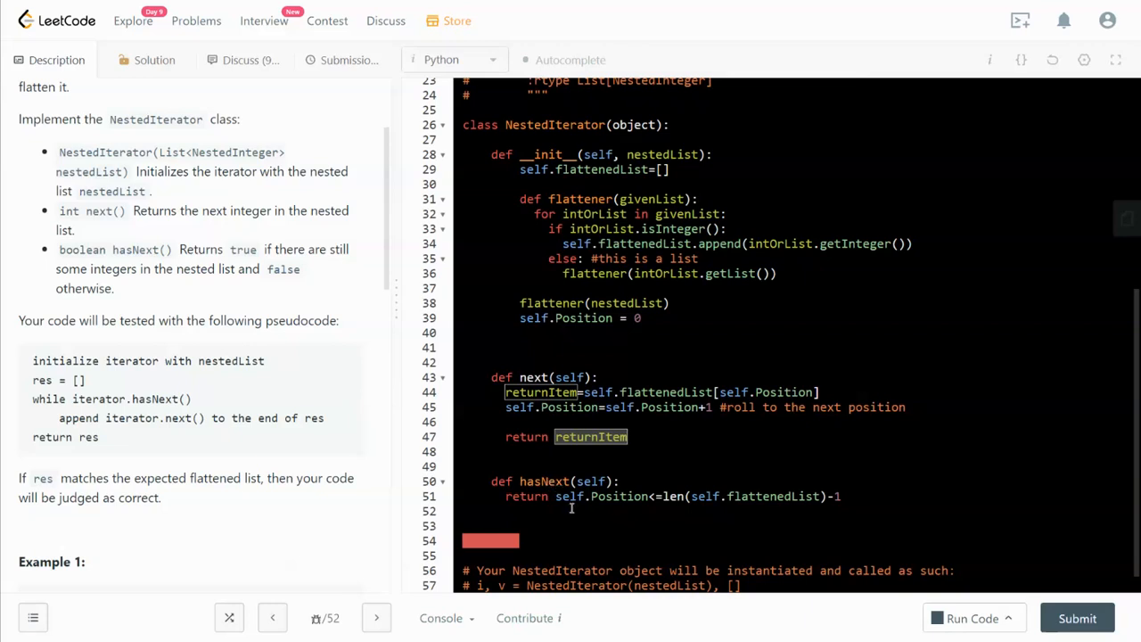
{"action": "double_click", "coordinate": [618, 497]}
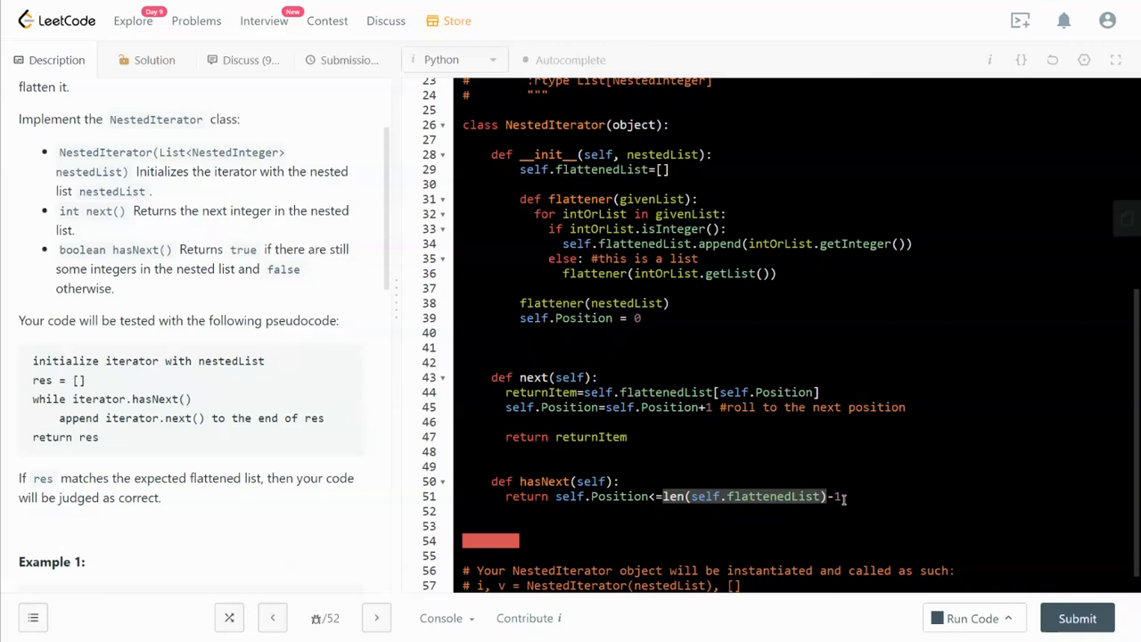
{"action": "mouse_move", "coordinate": [526, 480]}
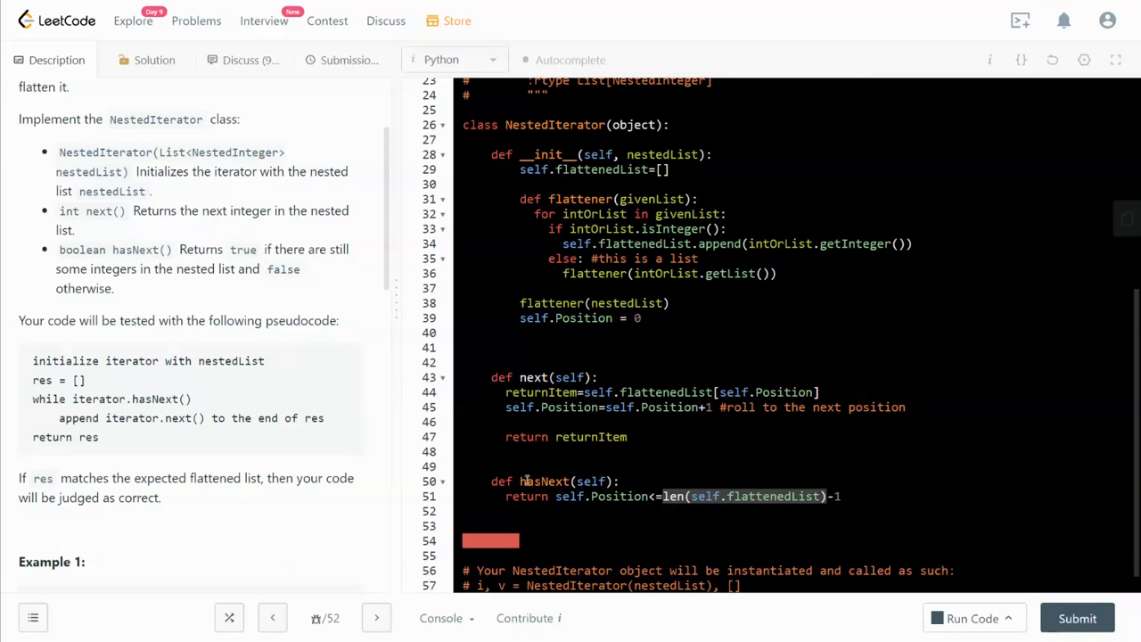
{"action": "double_click", "coordinate": [543, 481]}
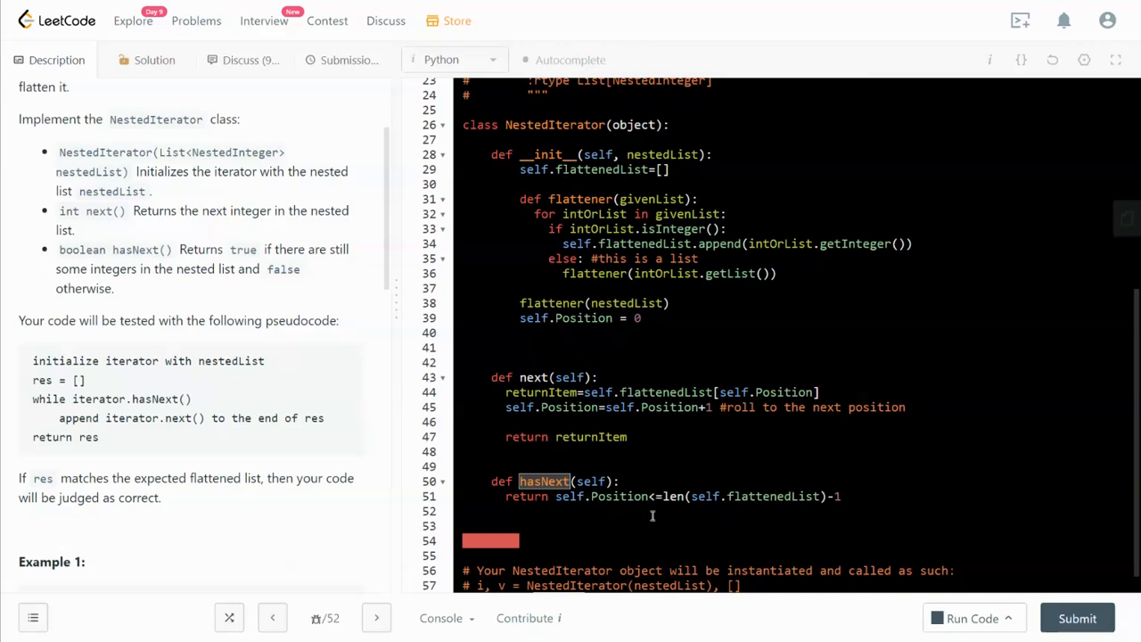
{"action": "mouse_move", "coordinate": [606, 497]}
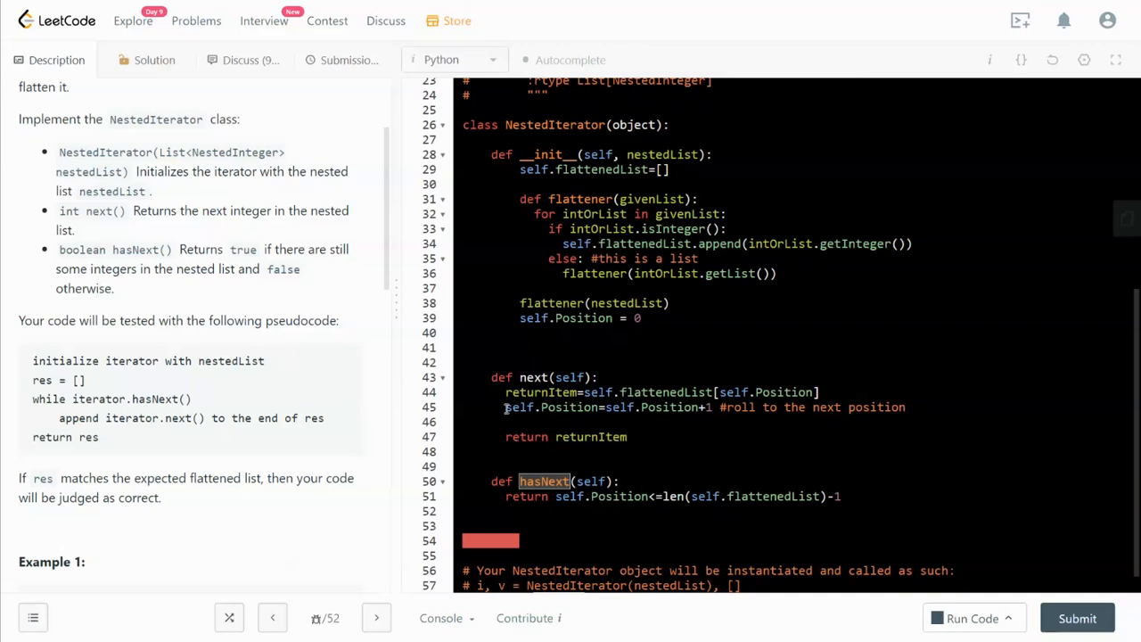
{"action": "double_click", "coordinate": [553, 406]}
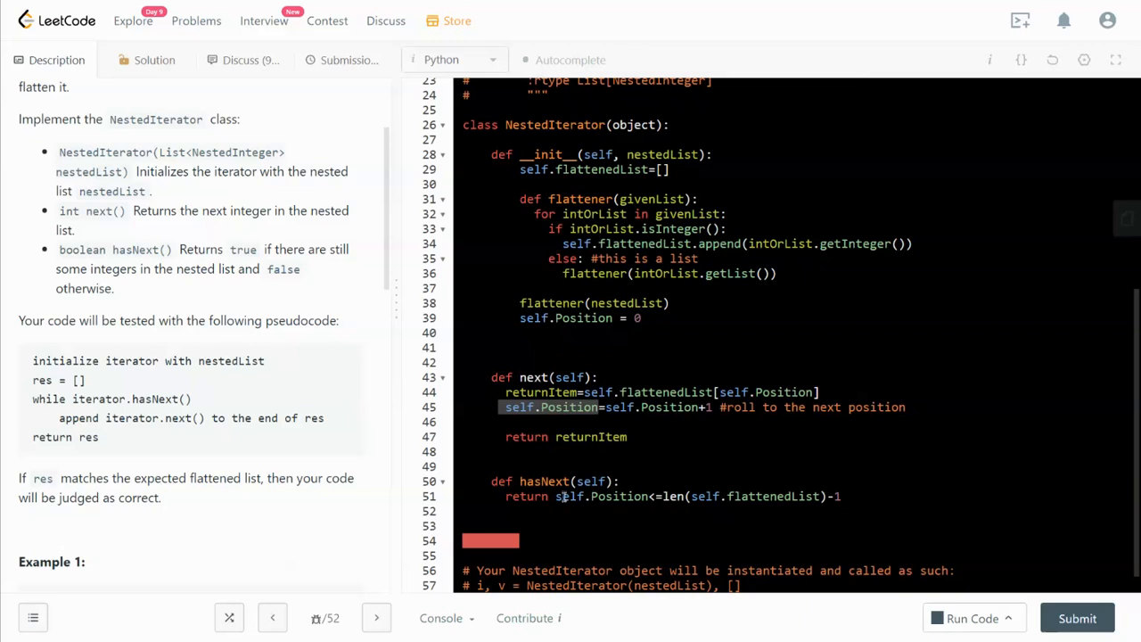
{"action": "double_click", "coordinate": [617, 496]}
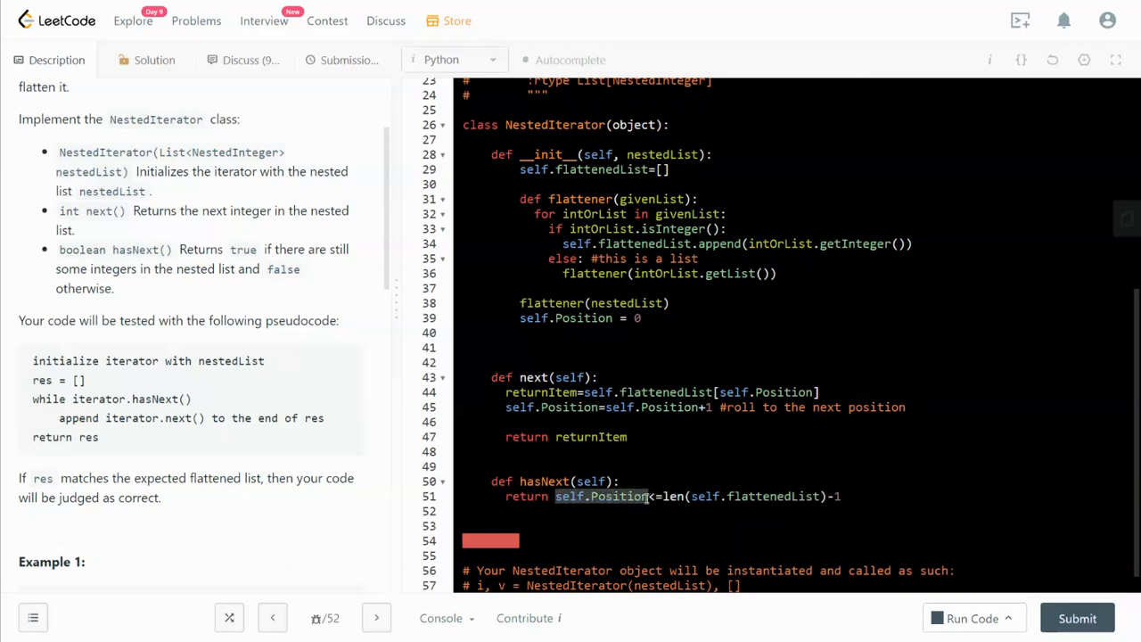
{"action": "mouse_move", "coordinate": [651, 487]}
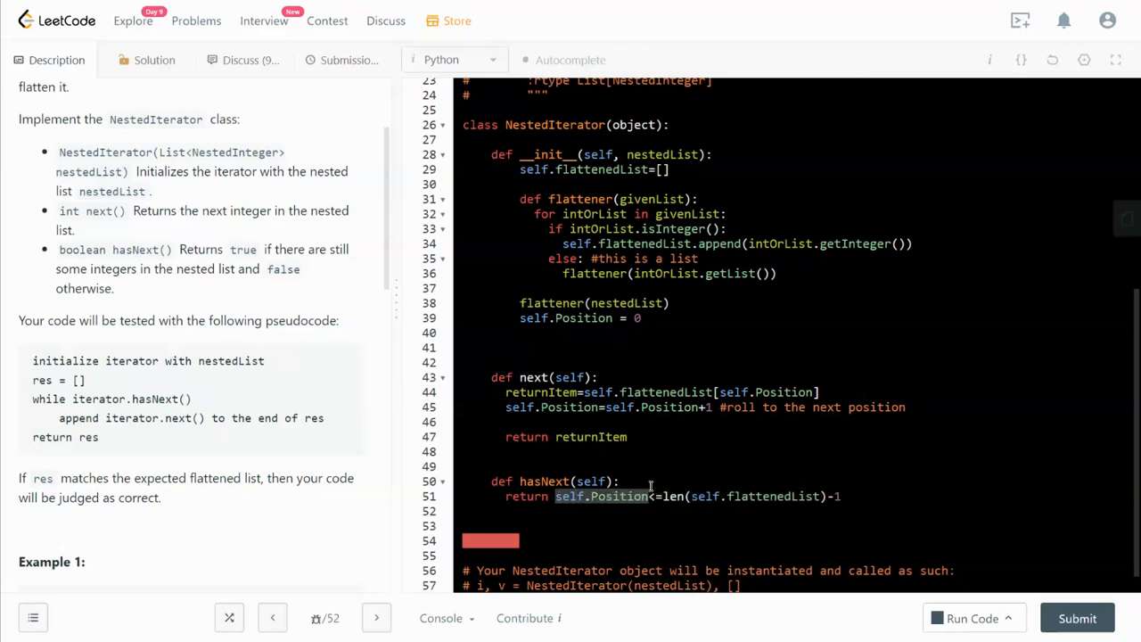
{"action": "mouse_move", "coordinate": [632, 543]}
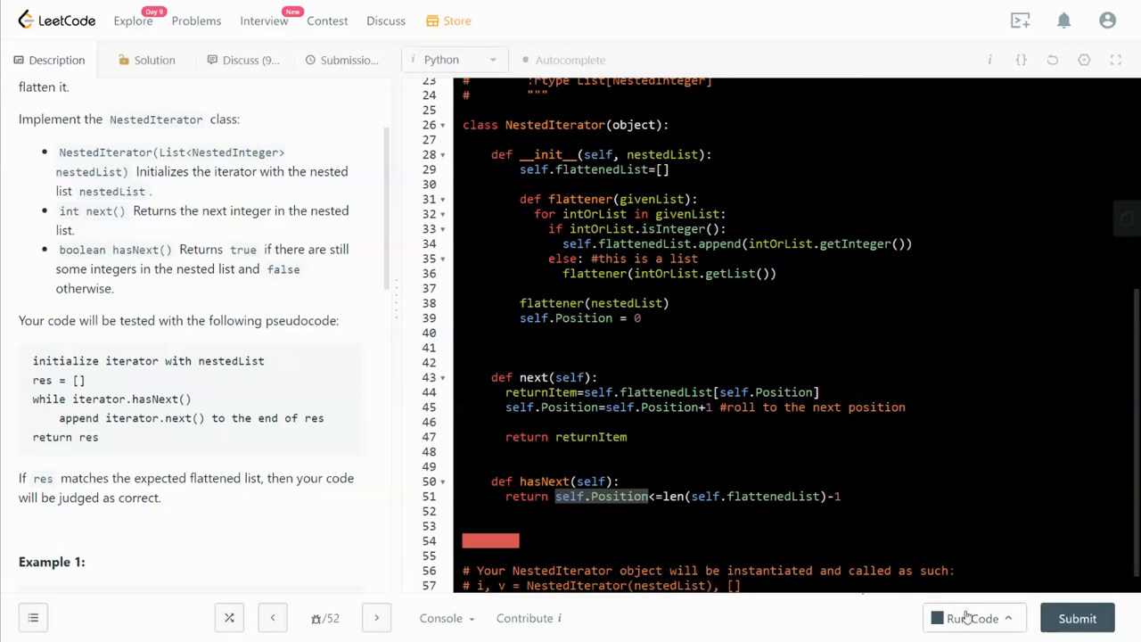
Resubmit the NestedIterator solution until Success shows 56 ms, faster than 99.28%.
{"action": "left_click", "coordinate": [971, 618]}
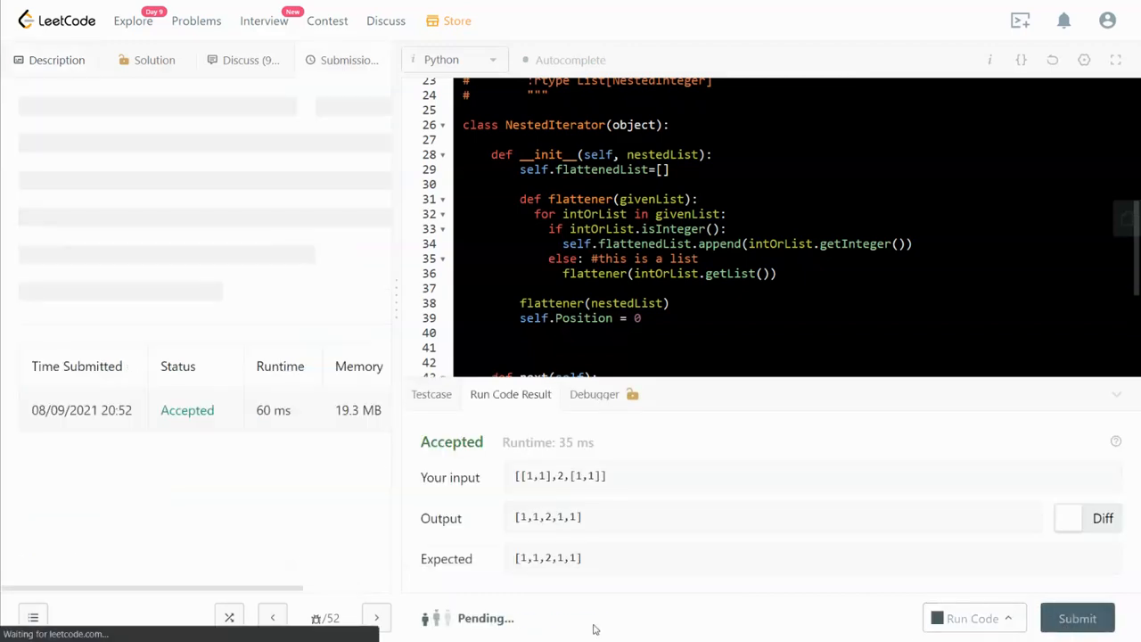
{"action": "left_click", "coordinate": [1077, 618]}
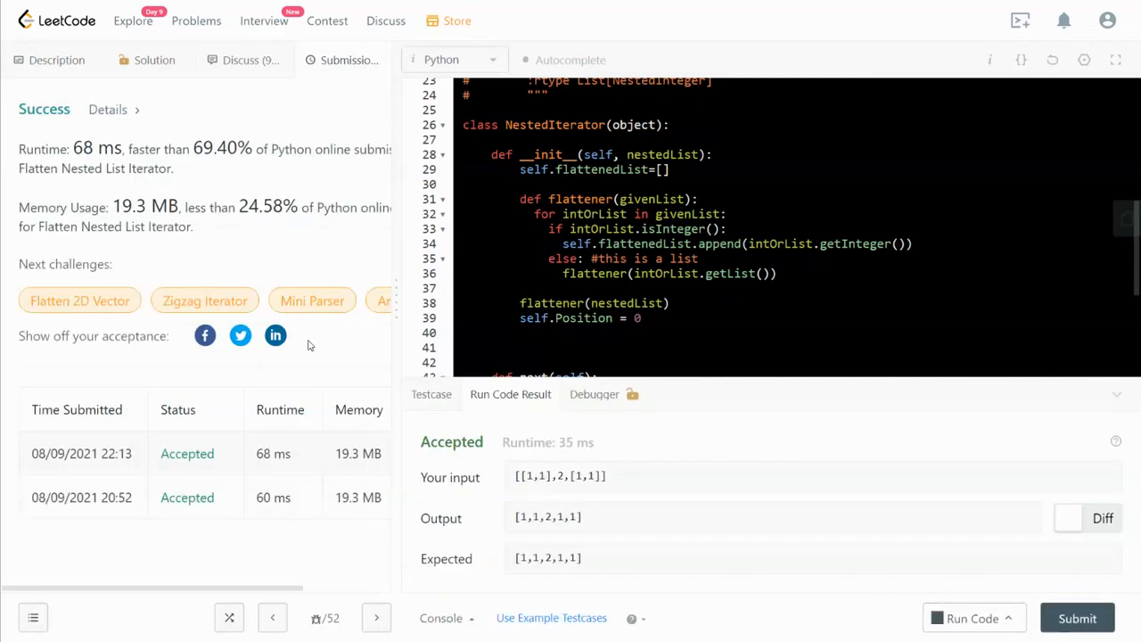
{"action": "left_click", "coordinate": [1077, 618]}
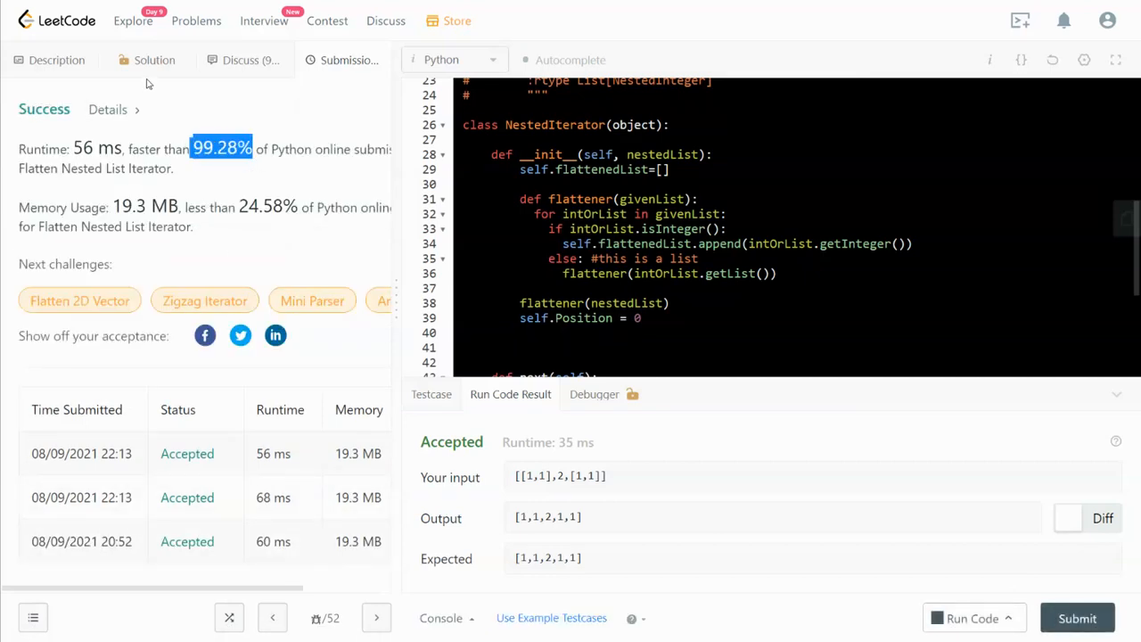
{"action": "mouse_move", "coordinate": [154, 60]}
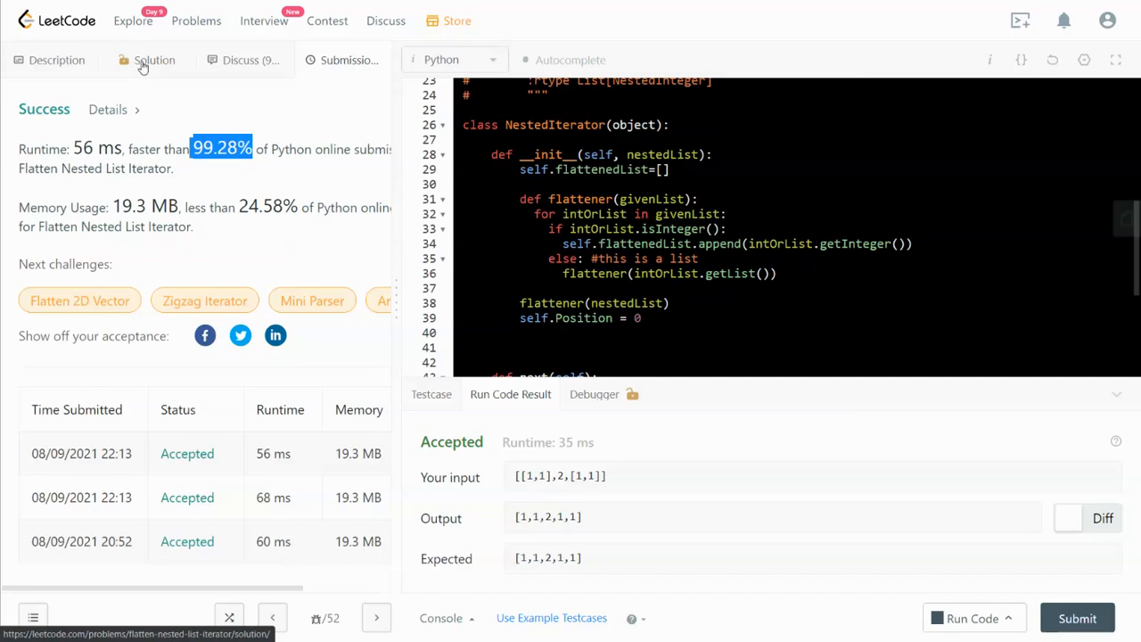
Open the official Solution write-up and begin scrolling through it.
{"action": "left_click", "coordinate": [155, 60]}
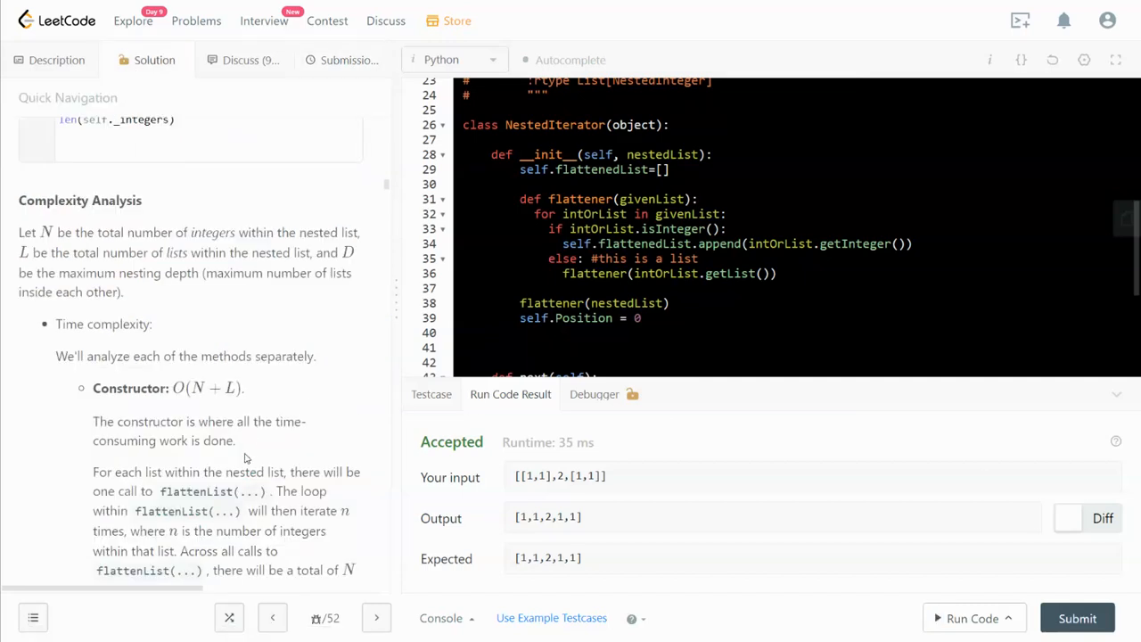
{"action": "scroll", "scroll_direction": "down", "scroll_amount": 3}
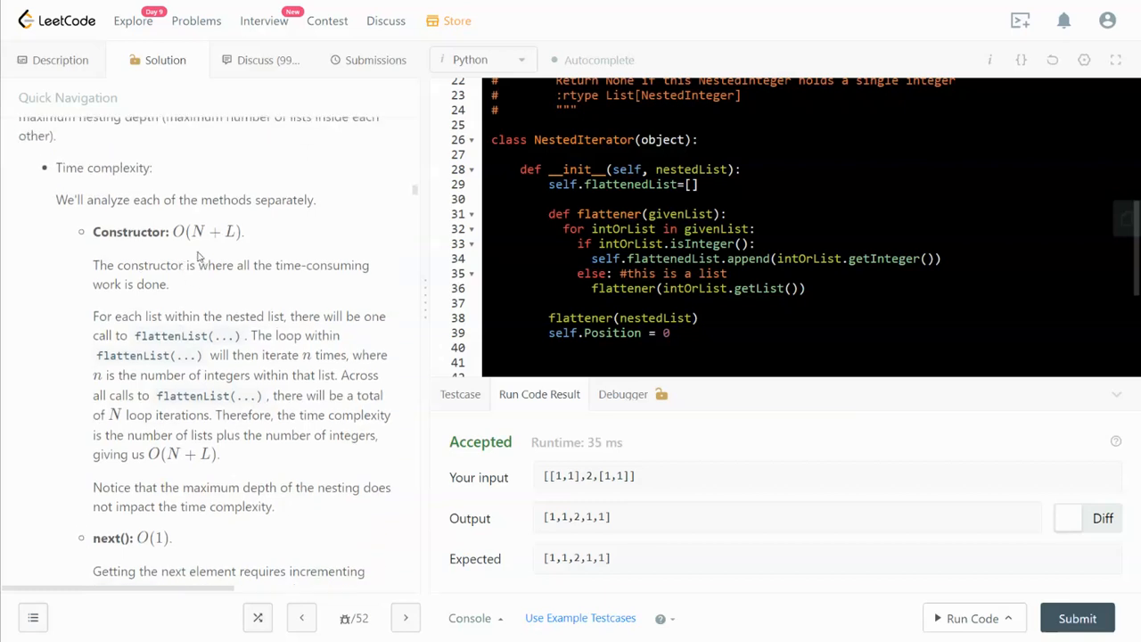
{"action": "scroll", "scroll_direction": "down", "scroll_amount": 3}
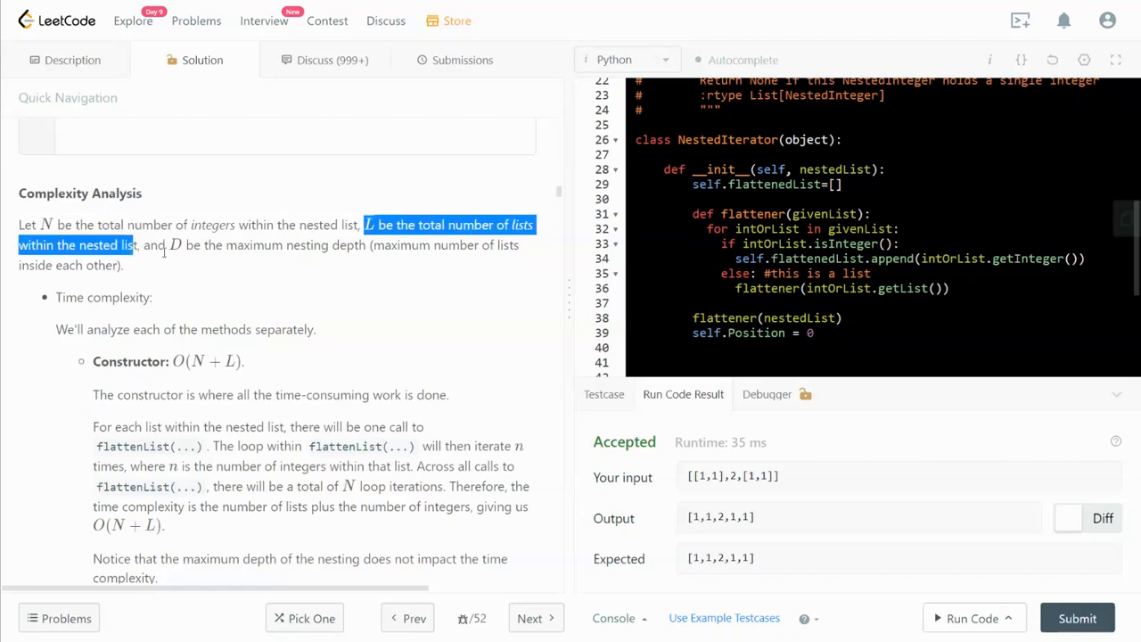
{"action": "mouse_move", "coordinate": [213, 258]}
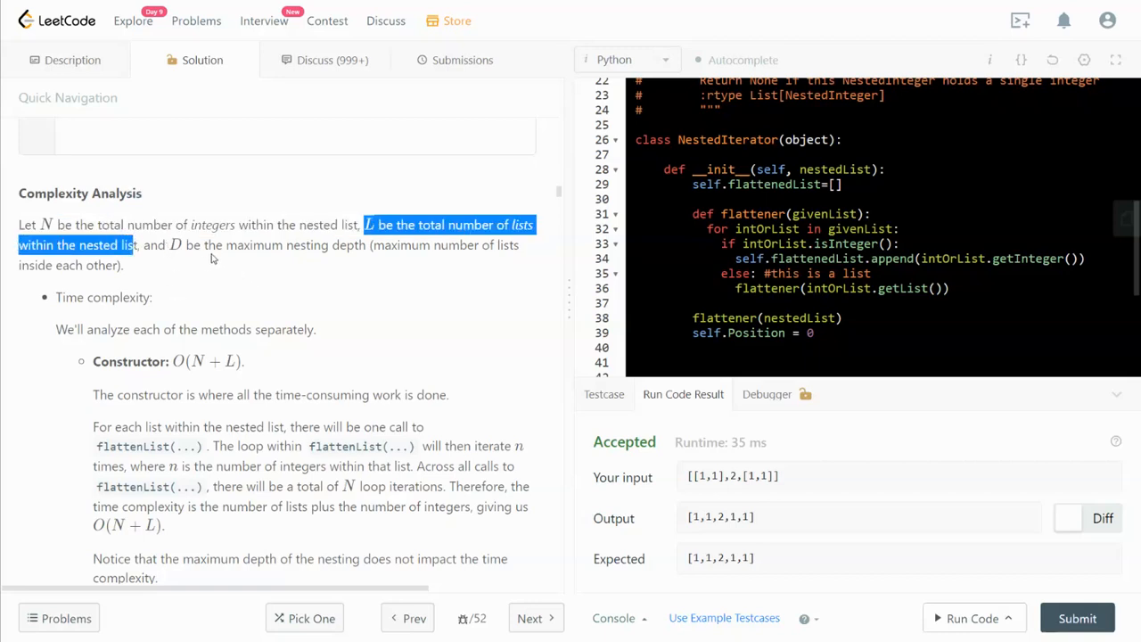
{"action": "mouse_move", "coordinate": [387, 259]}
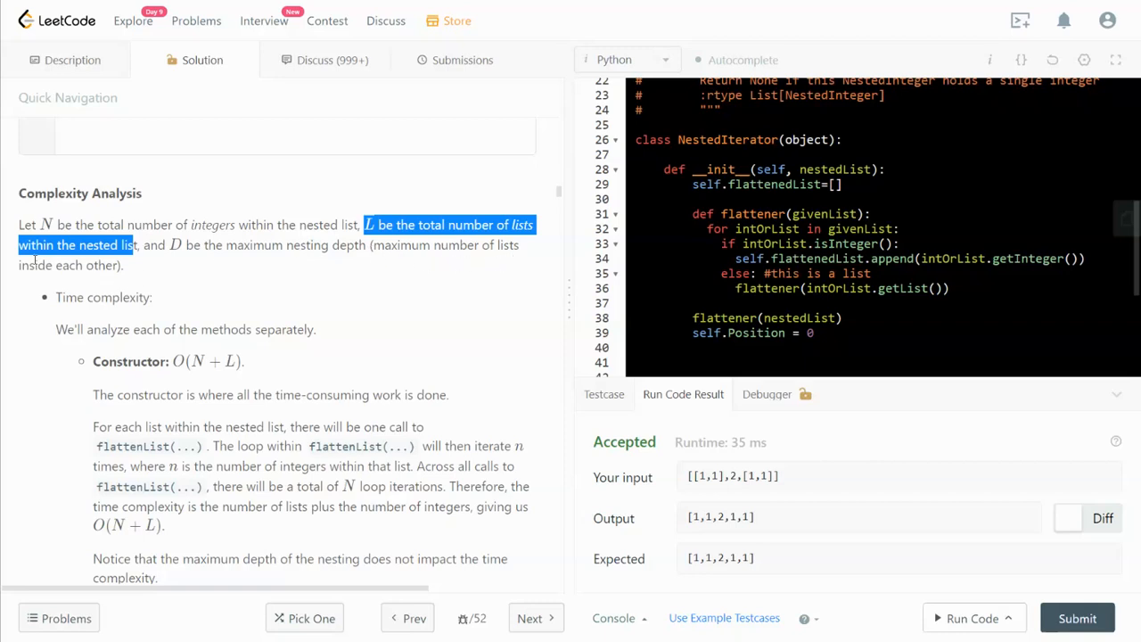
Scroll to the Complexity Analysis and highlight every flattener occurrence in the editor.
{"action": "scroll", "scroll_direction": "down", "scroll_amount": 3}
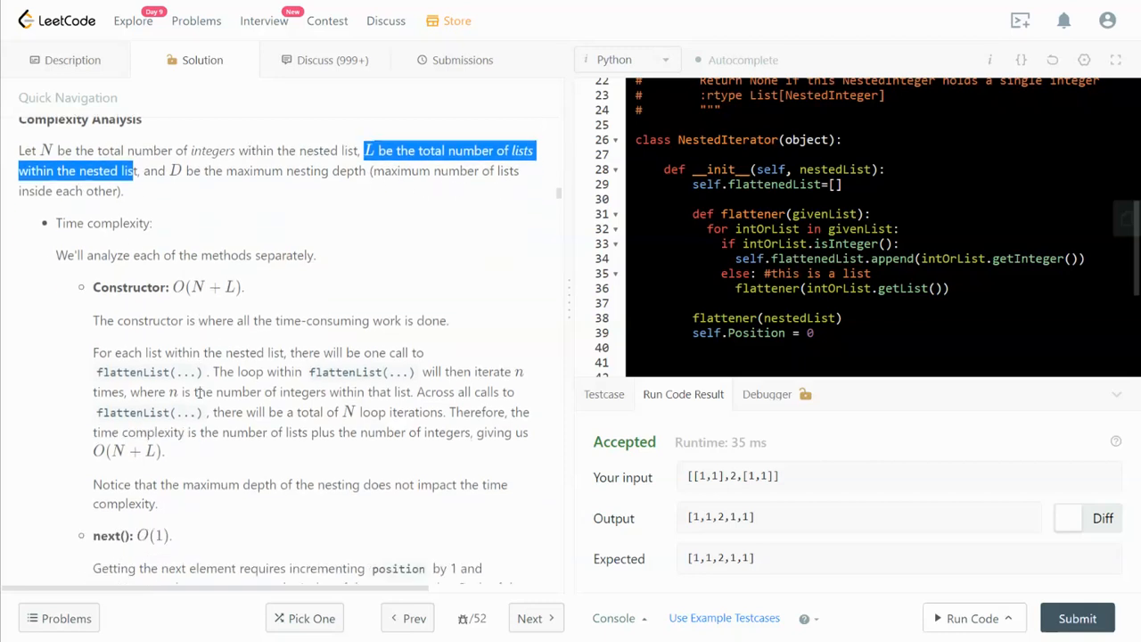
{"action": "scroll", "scroll_direction": "down", "scroll_amount": 3}
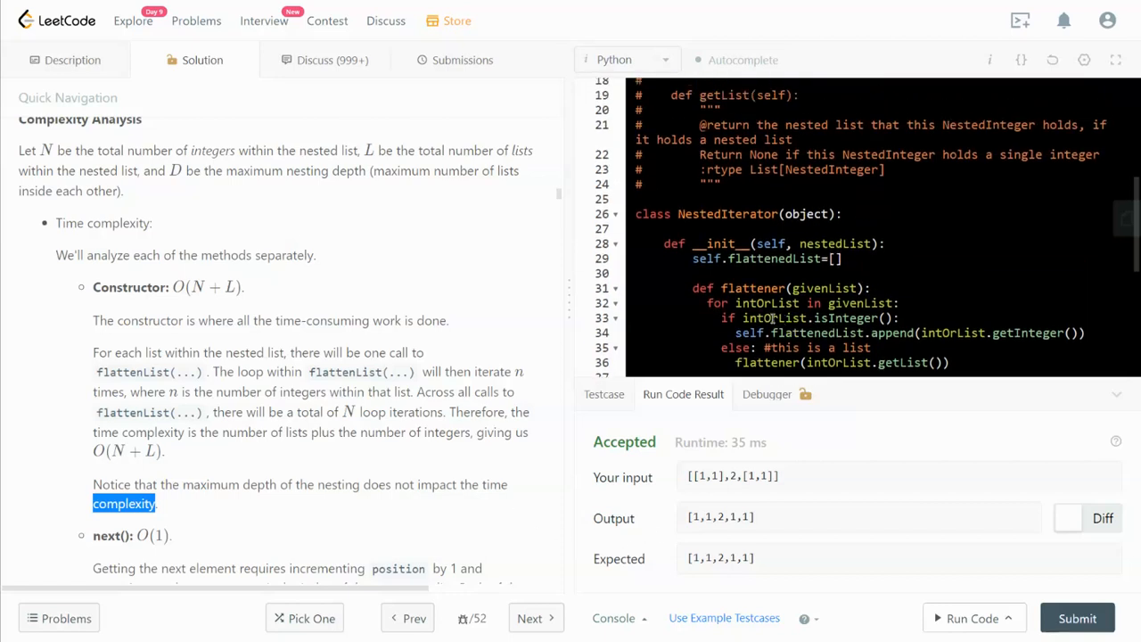
{"action": "scroll", "scroll_direction": "down", "scroll_amount": 3}
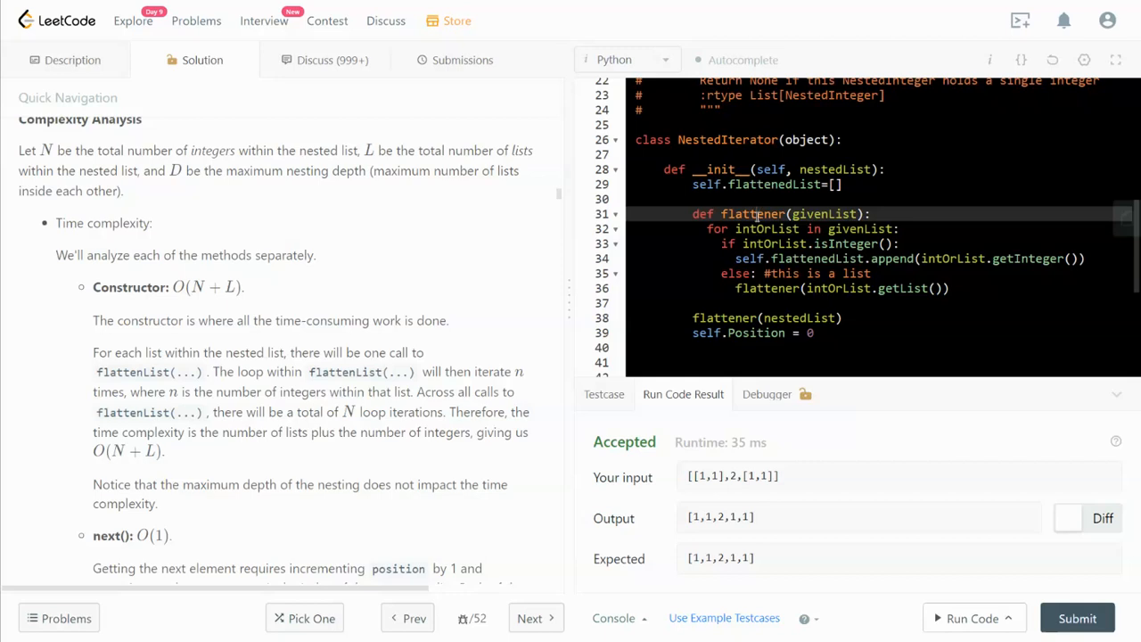
{"action": "double_click", "coordinate": [752, 214]}
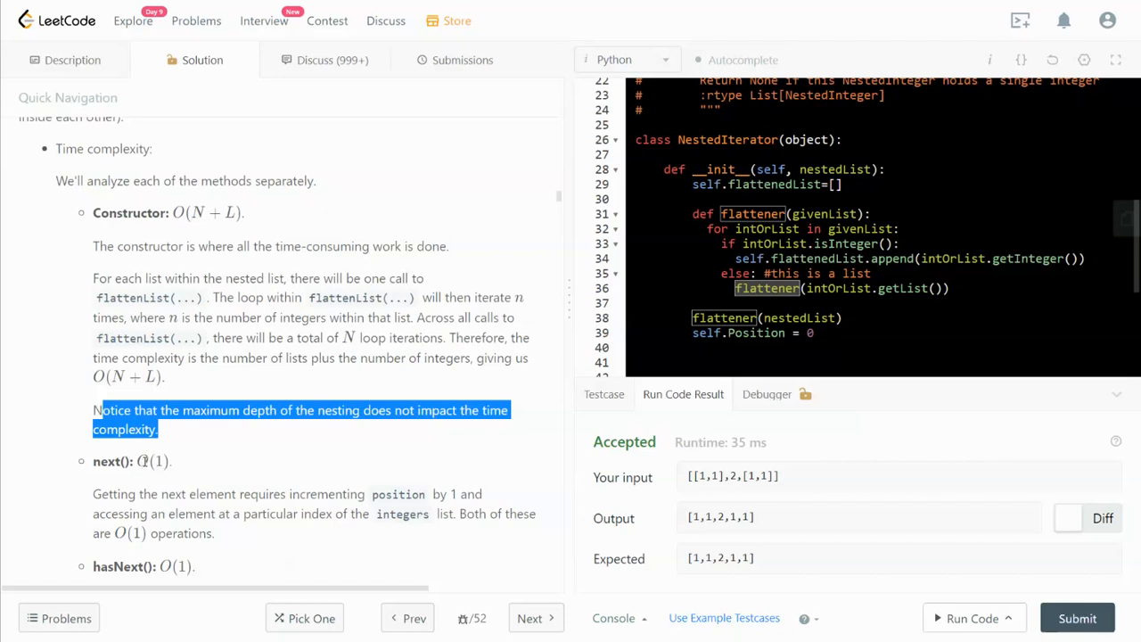
{"action": "mouse_move", "coordinate": [428, 509]}
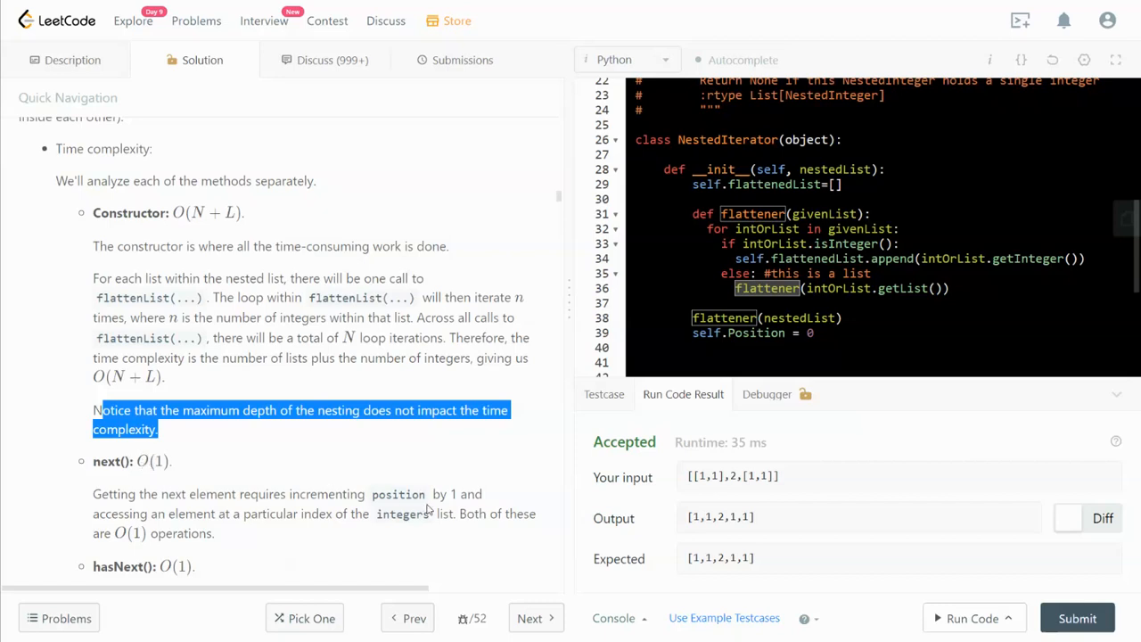
{"action": "mouse_move", "coordinate": [164, 528]}
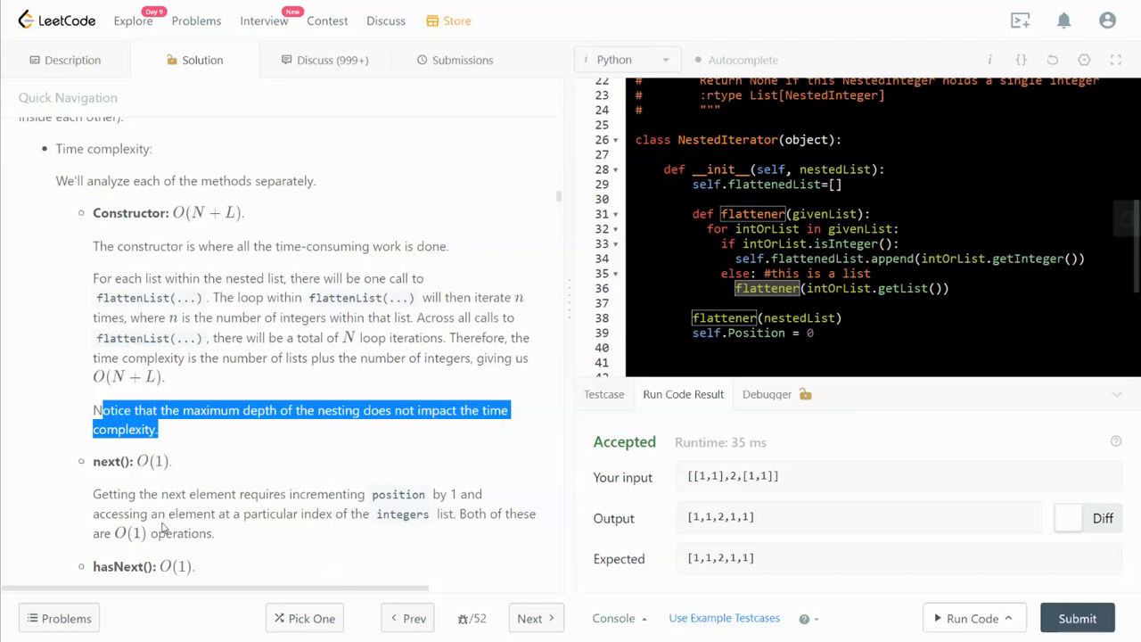
Scroll to the O(N + D) space complexity and highlight the stack-frames-equal-depth-D sentence.
{"action": "scroll", "scroll_direction": "down", "scroll_amount": 3}
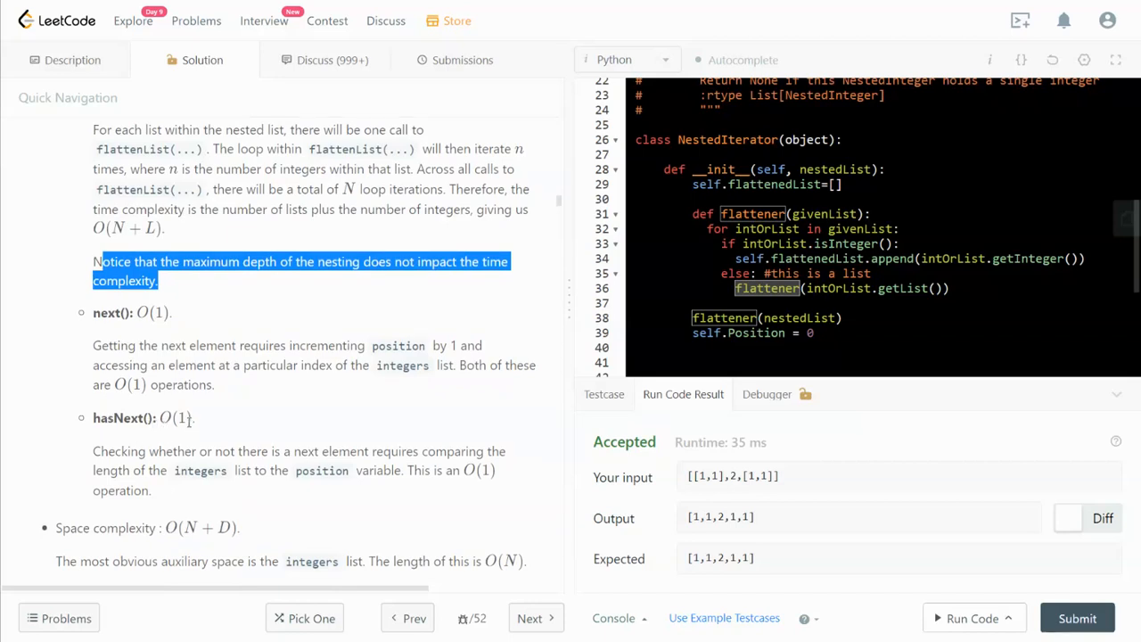
{"action": "scroll", "scroll_direction": "down", "scroll_amount": 3}
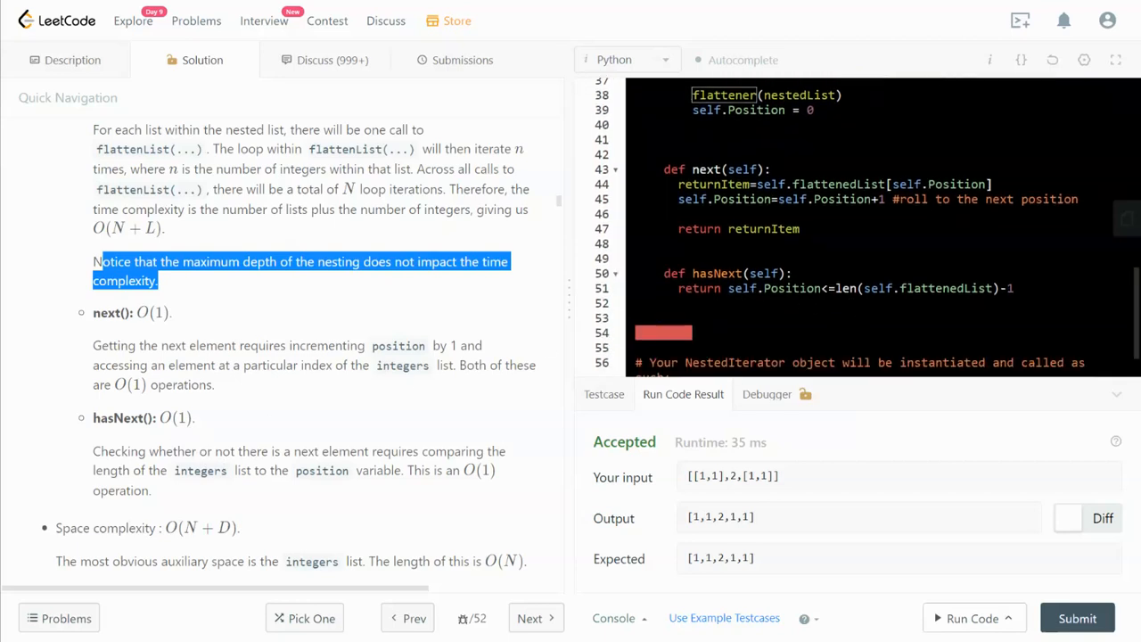
{"action": "mouse_move", "coordinate": [131, 523]}
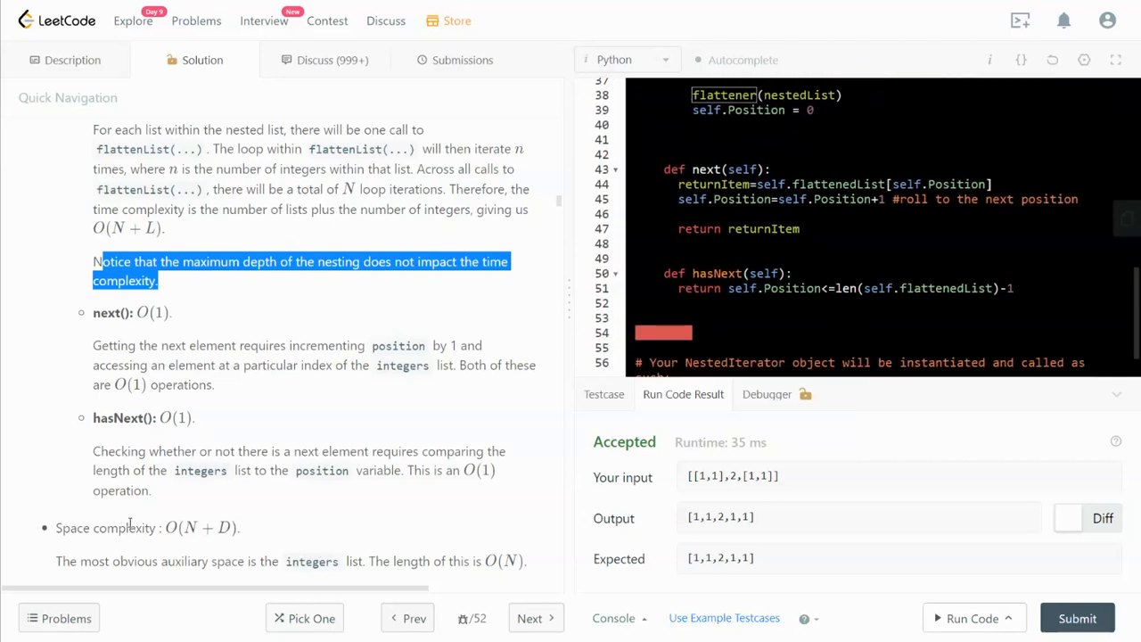
{"action": "mouse_move", "coordinate": [209, 532]}
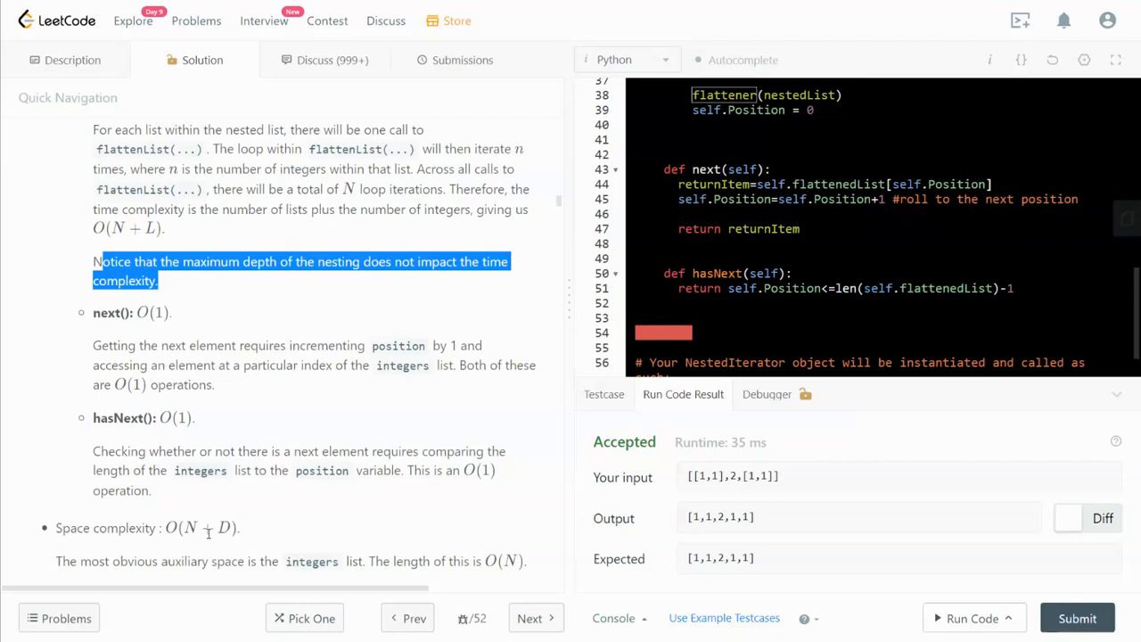
{"action": "scroll", "scroll_direction": "down", "scroll_amount": 3}
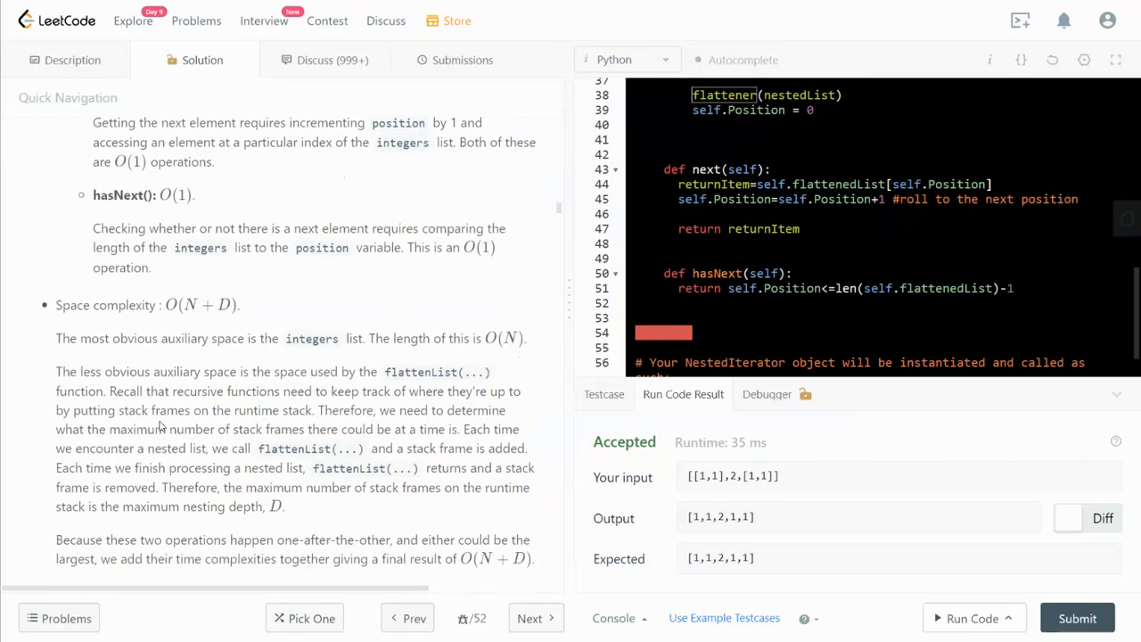
{"action": "scroll", "scroll_direction": "down", "scroll_amount": 3}
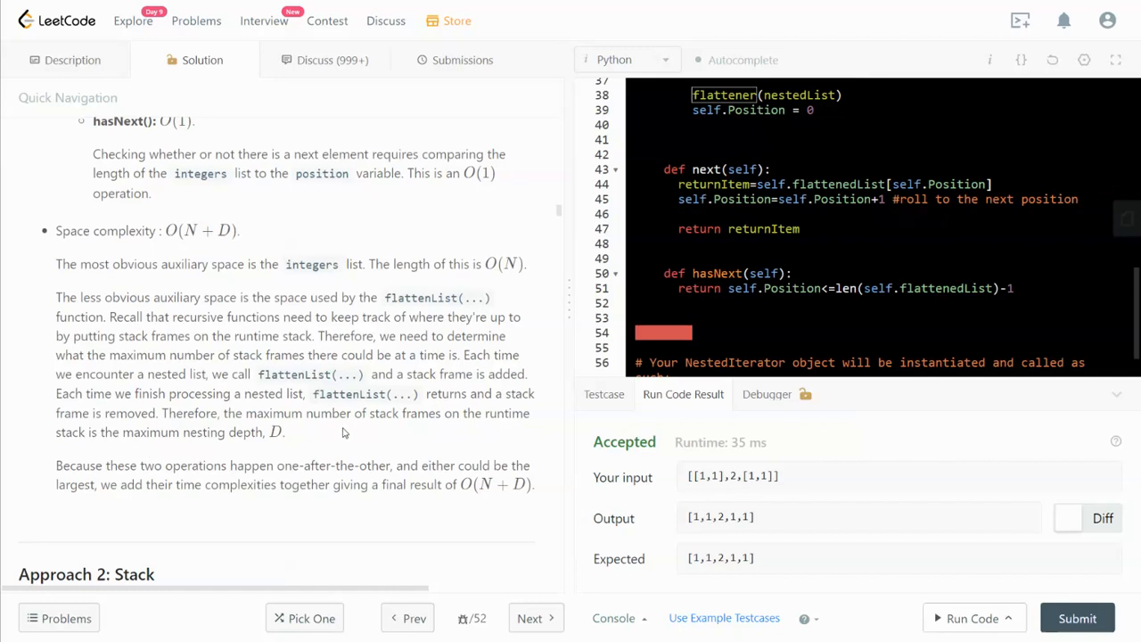
{"action": "mouse_move", "coordinate": [258, 406]}
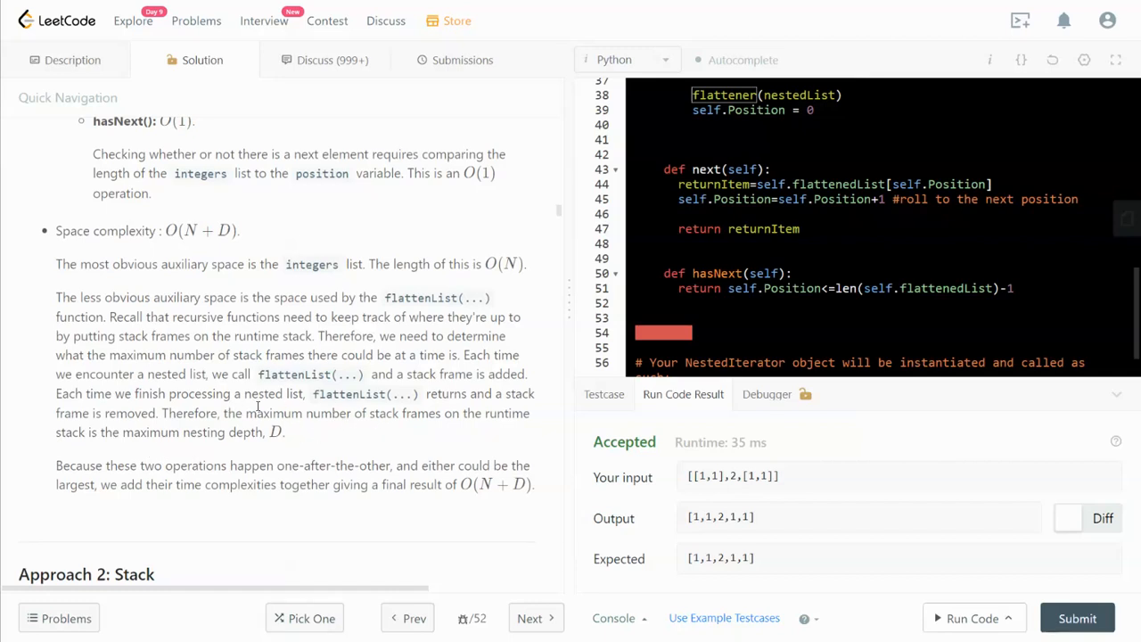
{"action": "left_click_drag", "start_coordinate": [161, 413], "coordinate": [283, 432]}
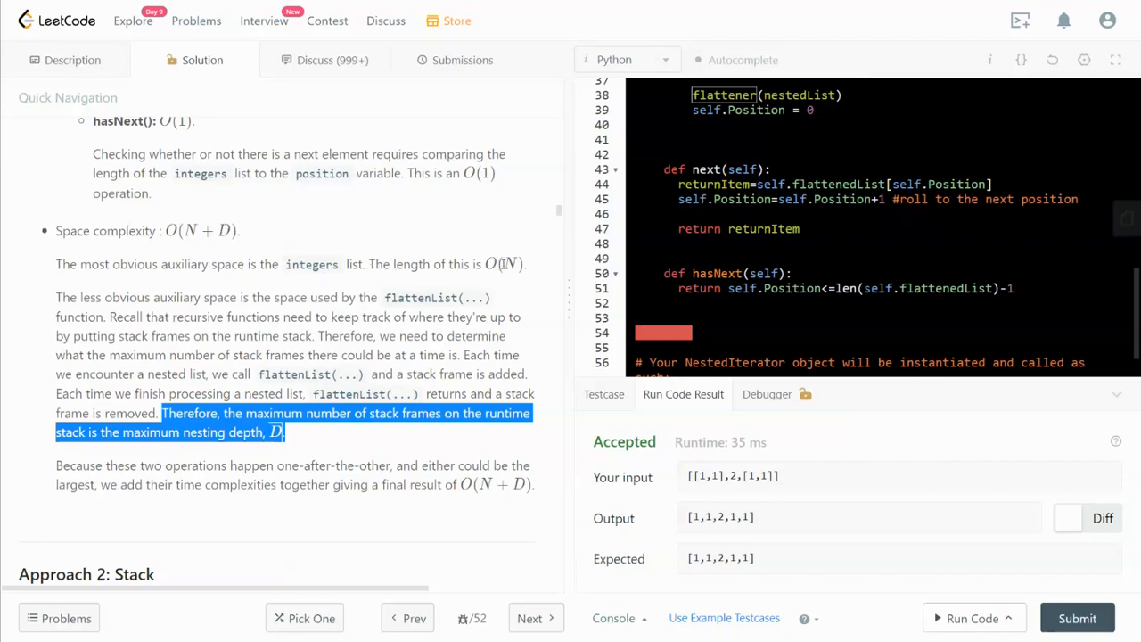
{"action": "mouse_move", "coordinate": [322, 501]}
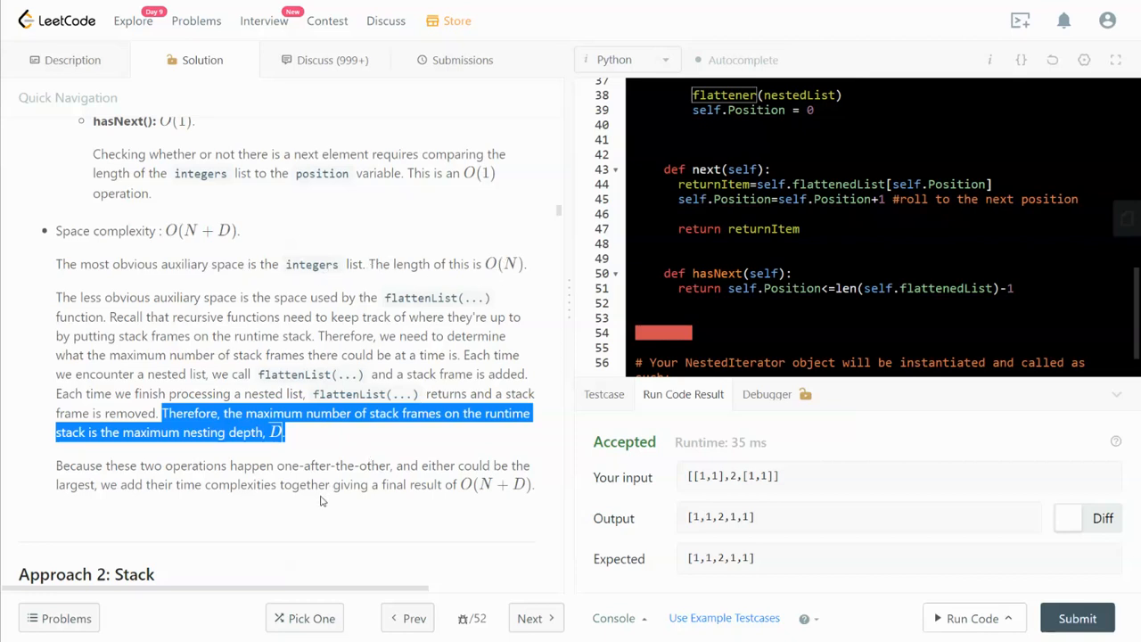
{"action": "mouse_move", "coordinate": [354, 502]}
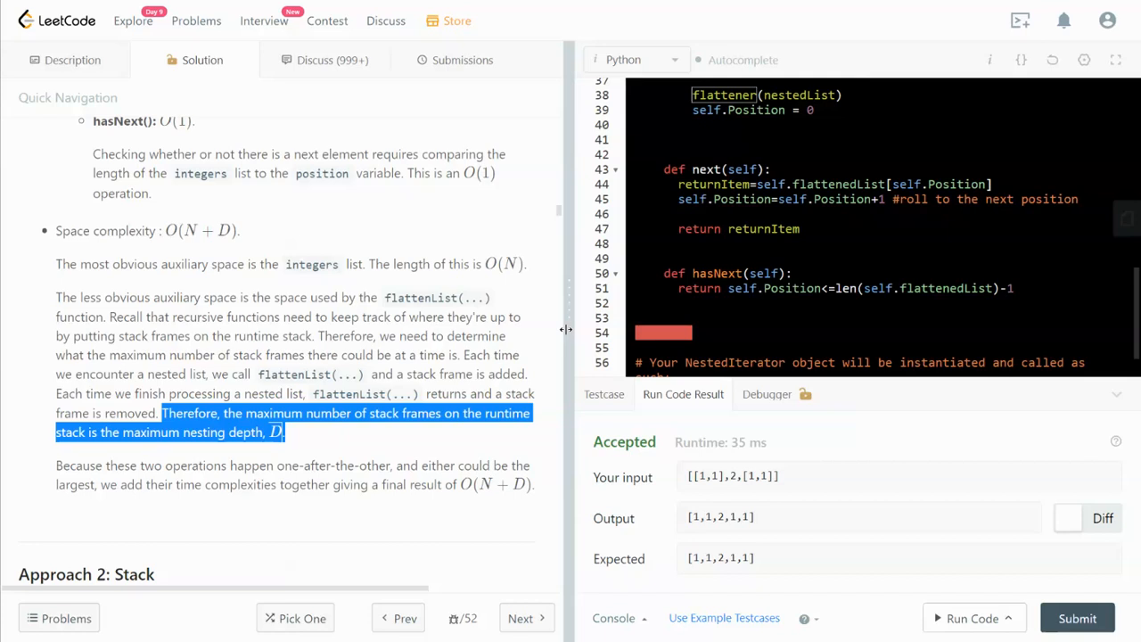
{"action": "mouse_move", "coordinate": [533, 331]}
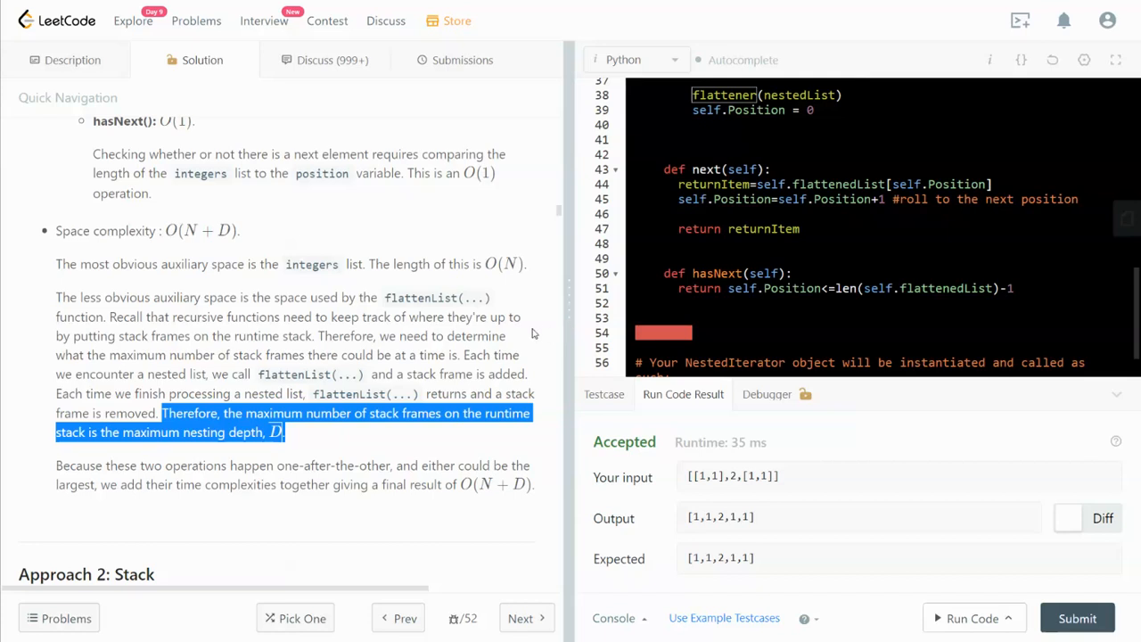